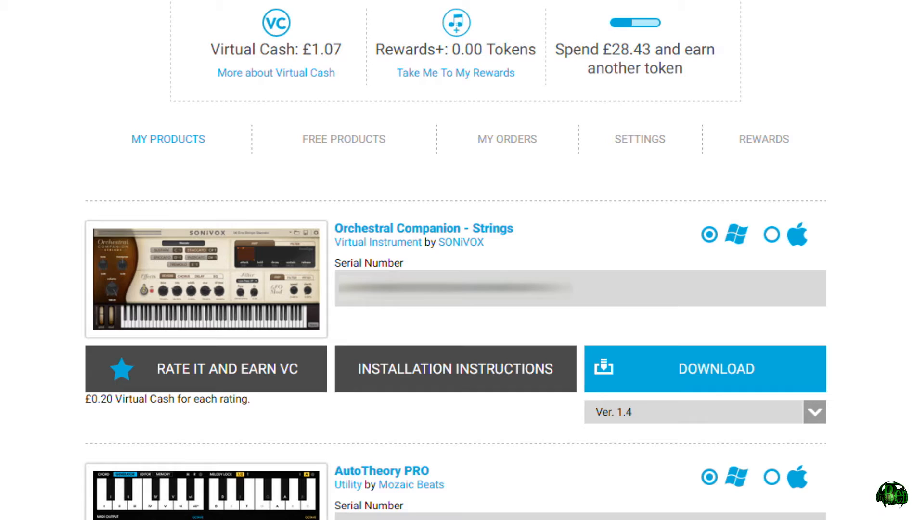
{"action": "mouse_move", "coordinate": [642, 251]}
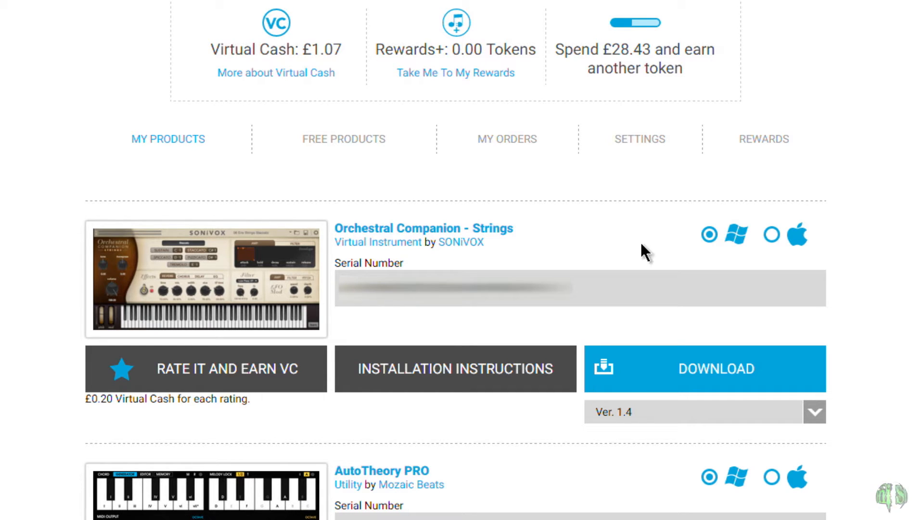
{"action": "mouse_move", "coordinate": [579, 239]}
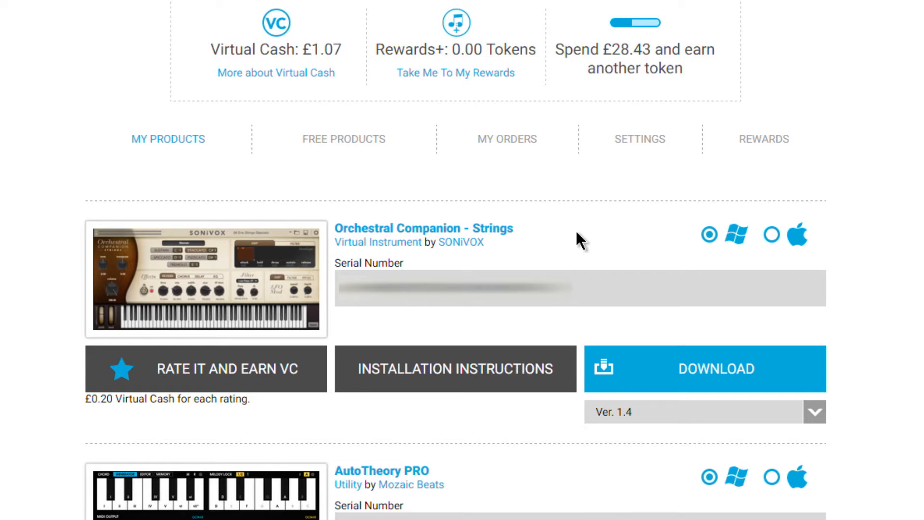
{"action": "mouse_move", "coordinate": [587, 252]}
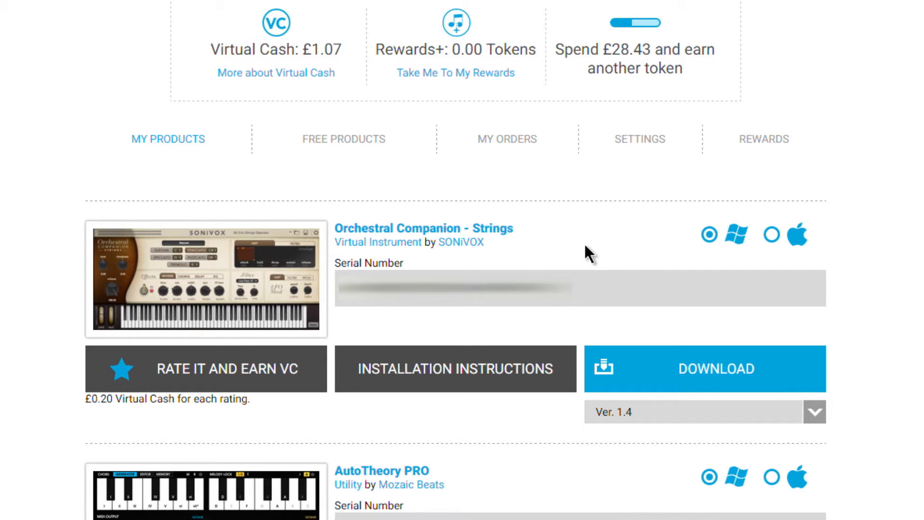
{"action": "mouse_move", "coordinate": [696, 382]}
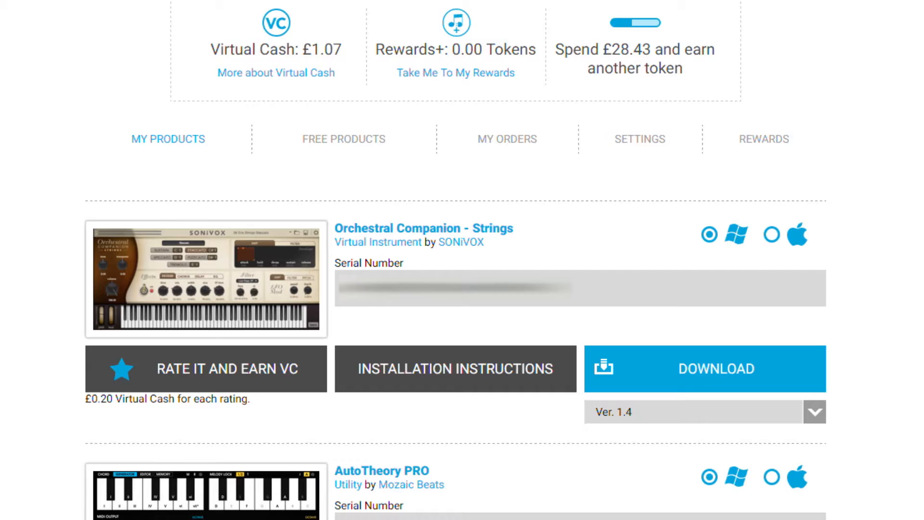
Read through the numbered steps of the Orchestral Companion Strings Windows installation guide.
{"action": "left_click", "coordinate": [455, 368]}
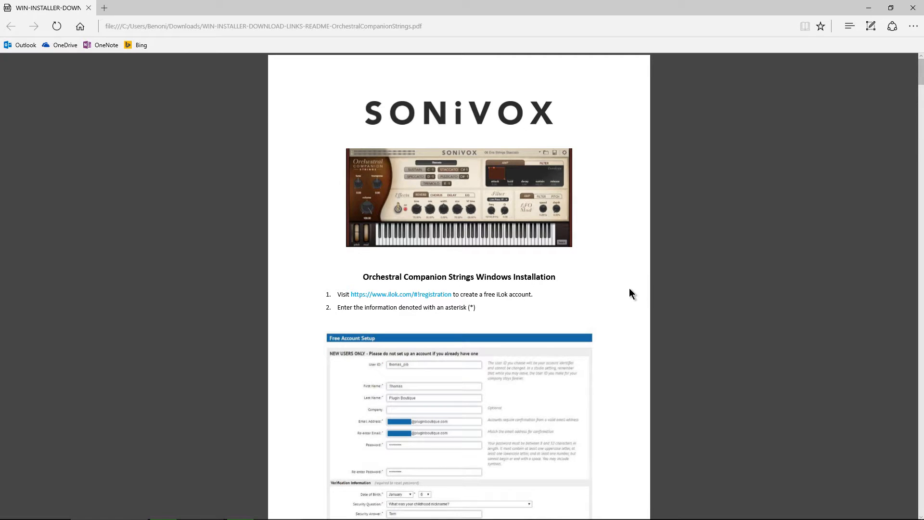
{"action": "scroll", "scroll_direction": "down", "scroll_amount": 3}
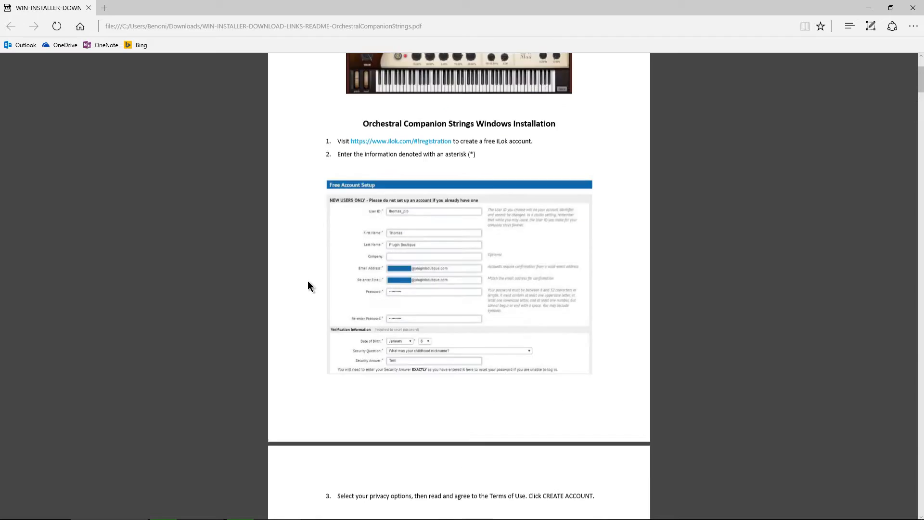
{"action": "scroll", "scroll_direction": "down", "scroll_amount": 3}
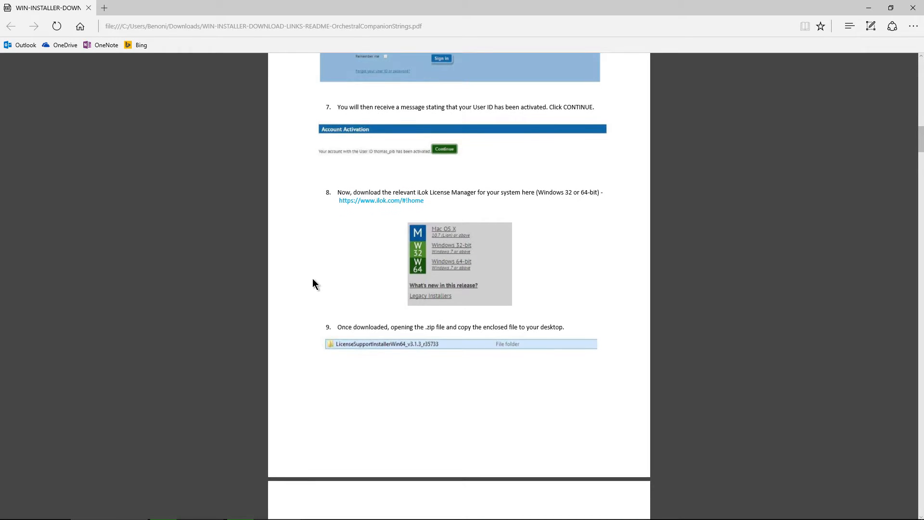
{"action": "scroll", "scroll_direction": "down", "scroll_amount": 3}
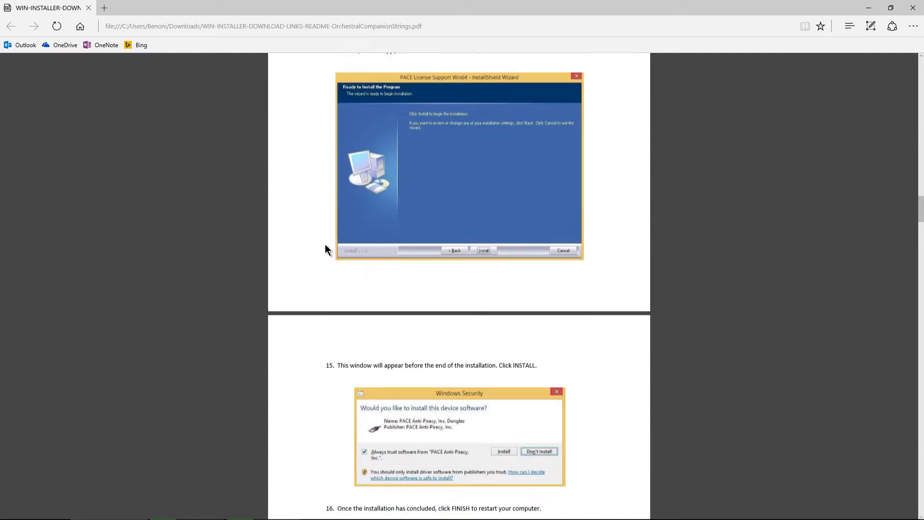
{"action": "scroll", "scroll_direction": "down", "scroll_amount": 3}
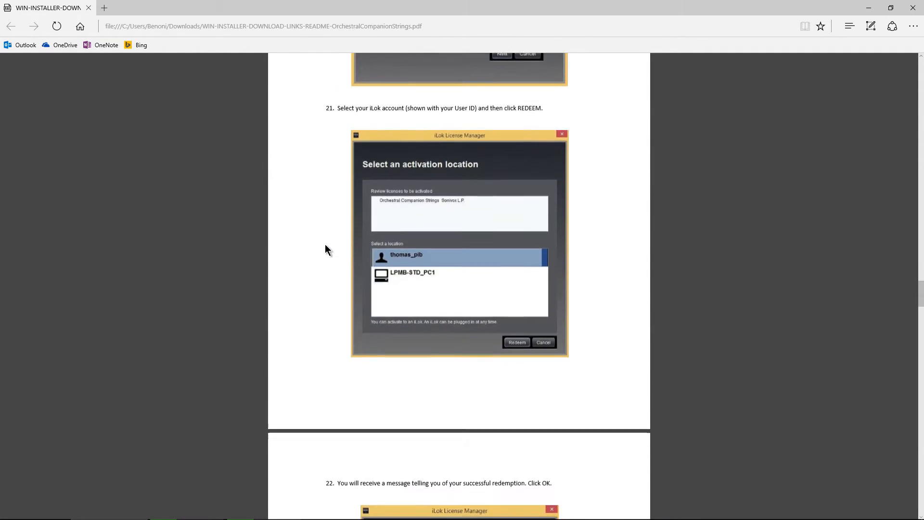
{"action": "scroll", "scroll_direction": "down", "scroll_amount": 3}
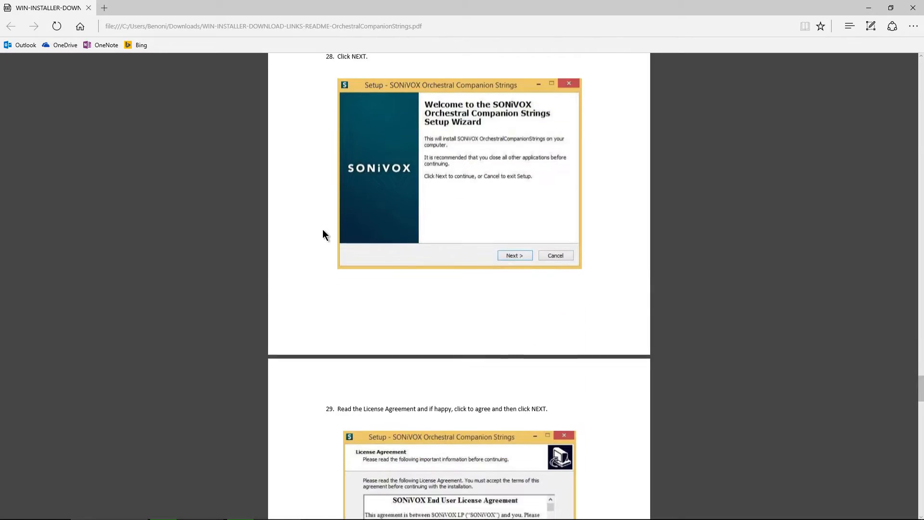
{"action": "scroll", "scroll_direction": "up", "scroll_amount": 3}
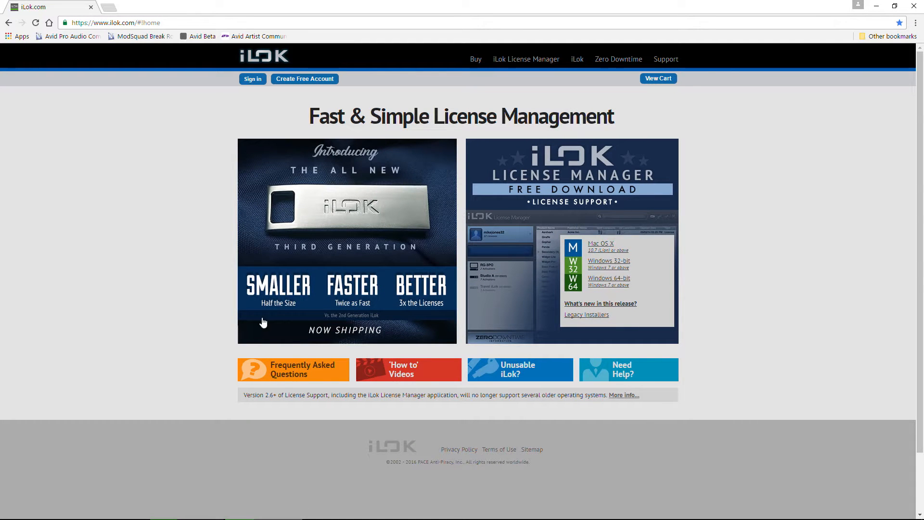
{"action": "mouse_move", "coordinate": [832, 132]}
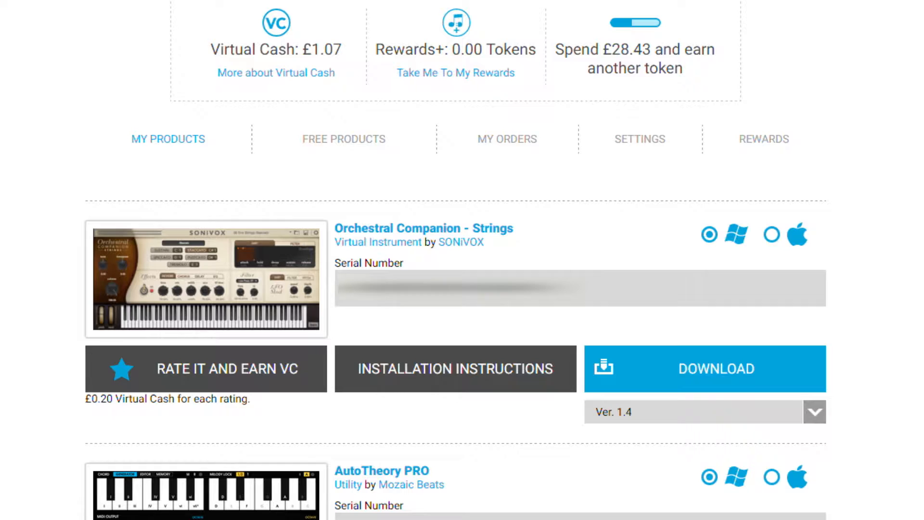
{"action": "mouse_move", "coordinate": [293, 184]}
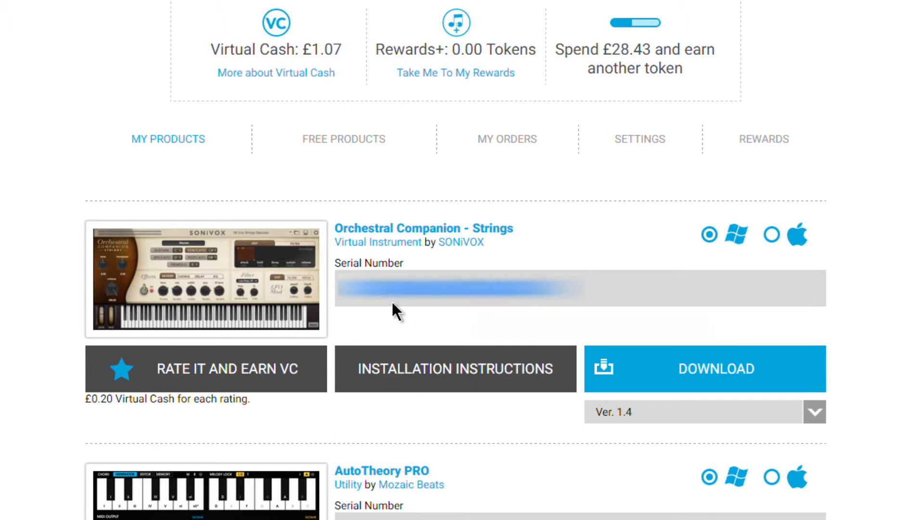
{"action": "mouse_move", "coordinate": [333, 465]}
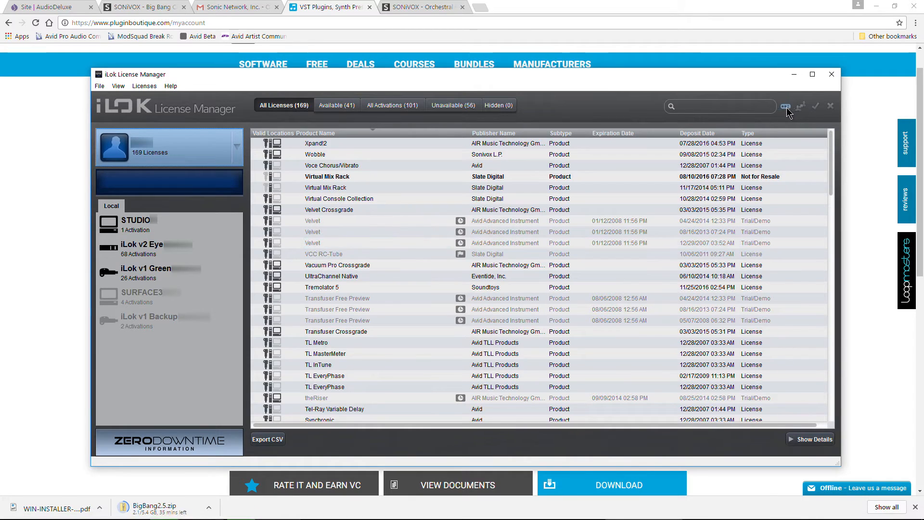
Enter and submit the Orchestral Companion Strings activation code for redemption.
{"action": "left_click", "coordinate": [785, 106]}
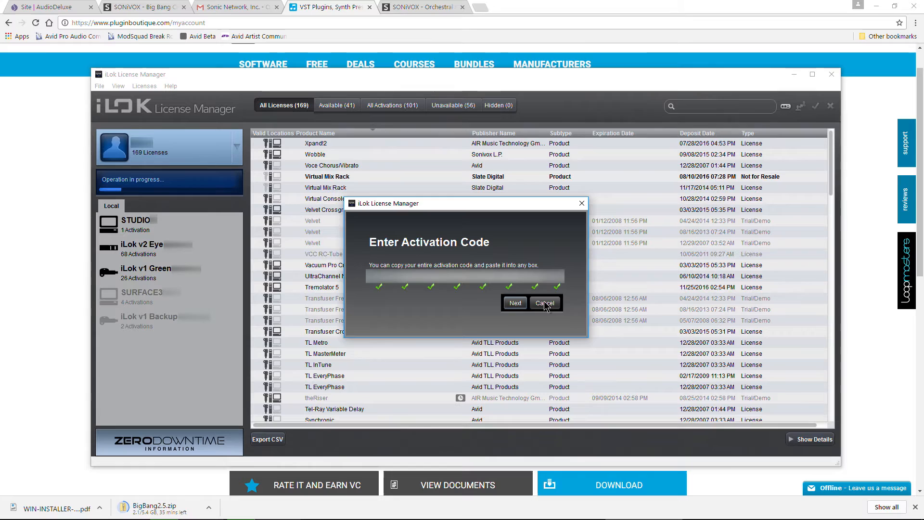
{"action": "left_click", "coordinate": [543, 302]}
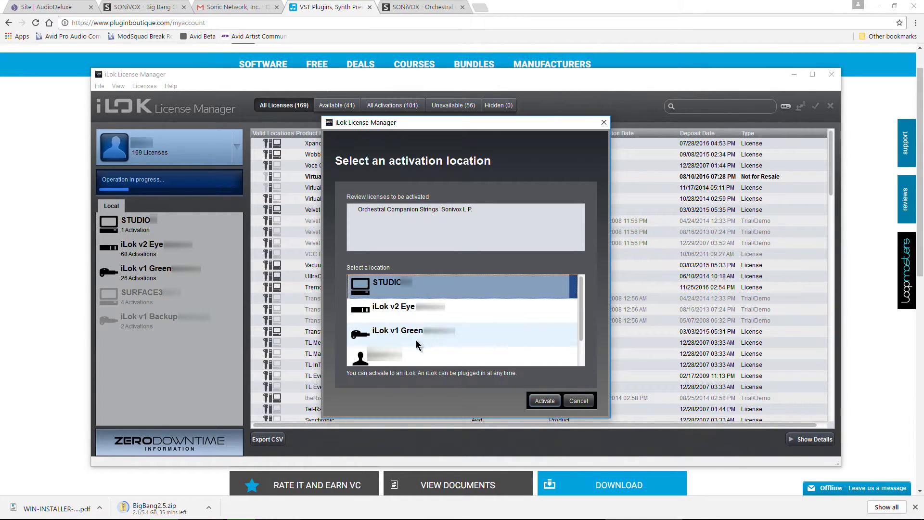
{"action": "mouse_move", "coordinate": [405, 397]}
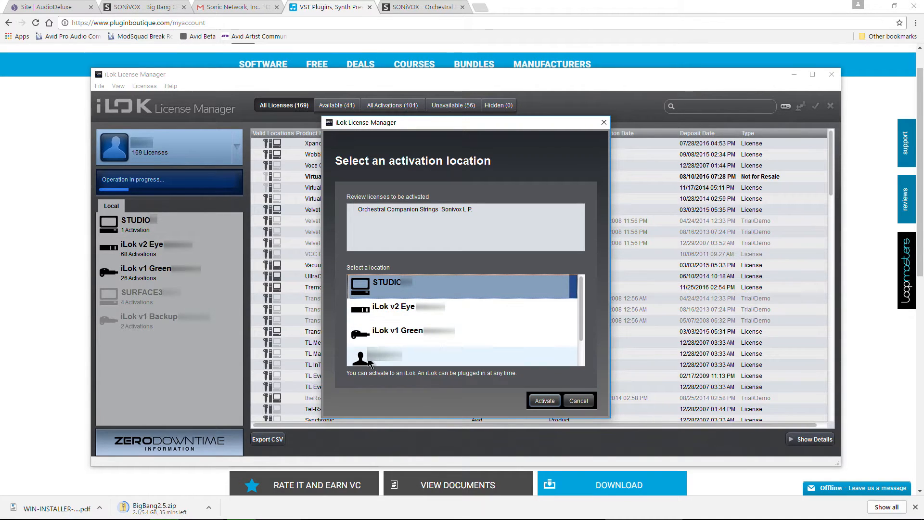
Redeem the license to the user account rather than an iLok or the computer.
{"action": "left_click", "coordinate": [398, 330]}
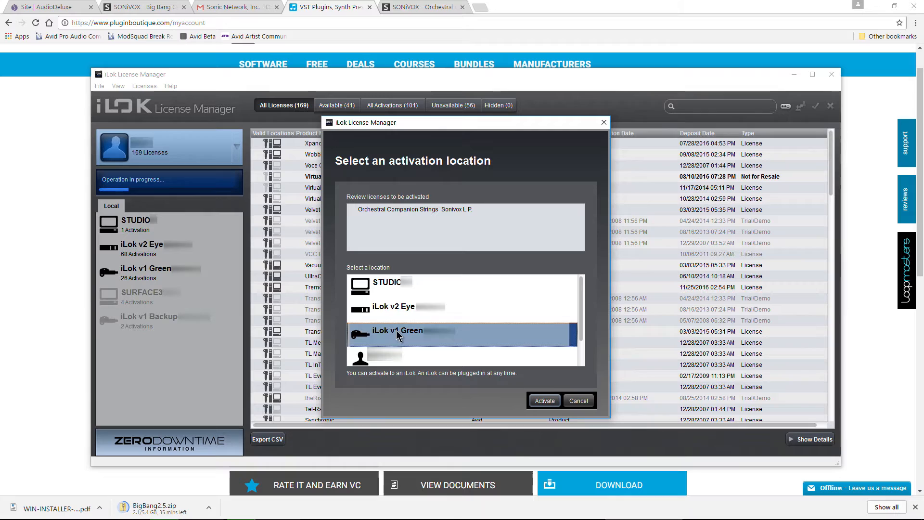
{"action": "left_click", "coordinate": [387, 282]}
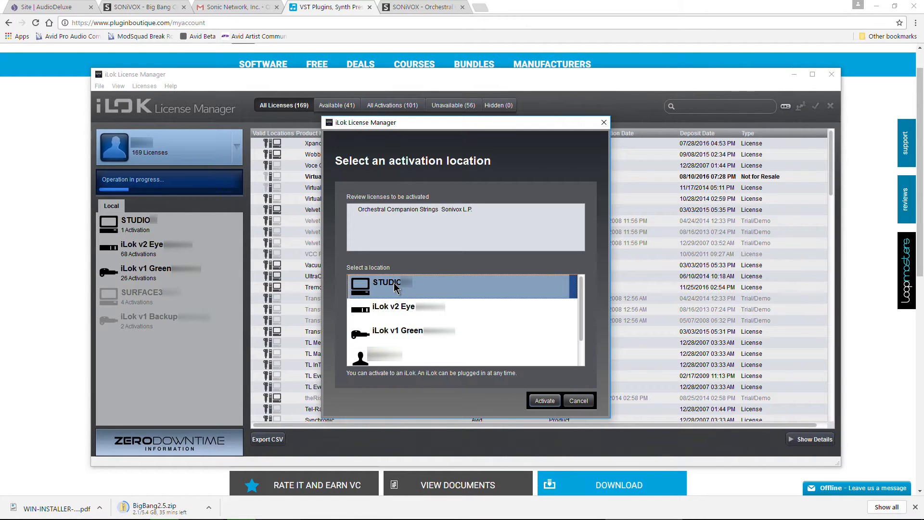
{"action": "left_click", "coordinate": [413, 356]}
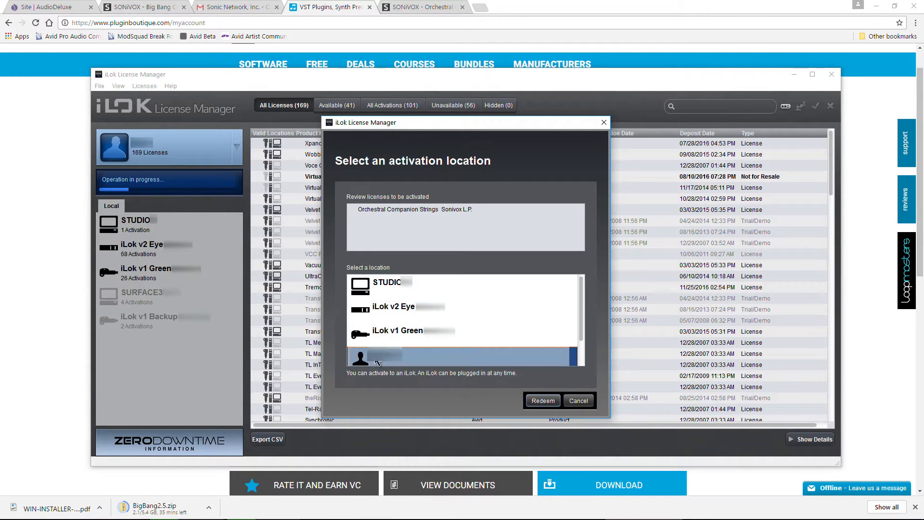
{"action": "left_click", "coordinate": [541, 400]}
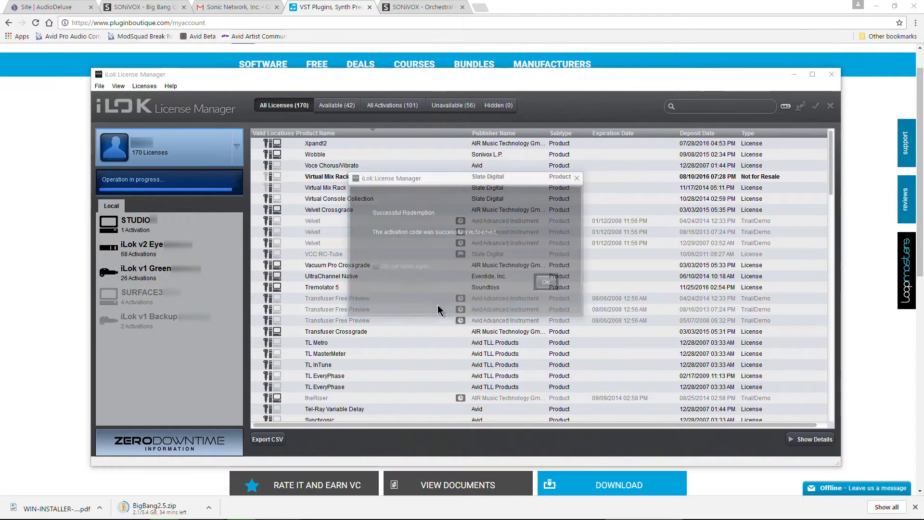
{"action": "left_click", "coordinate": [544, 282]}
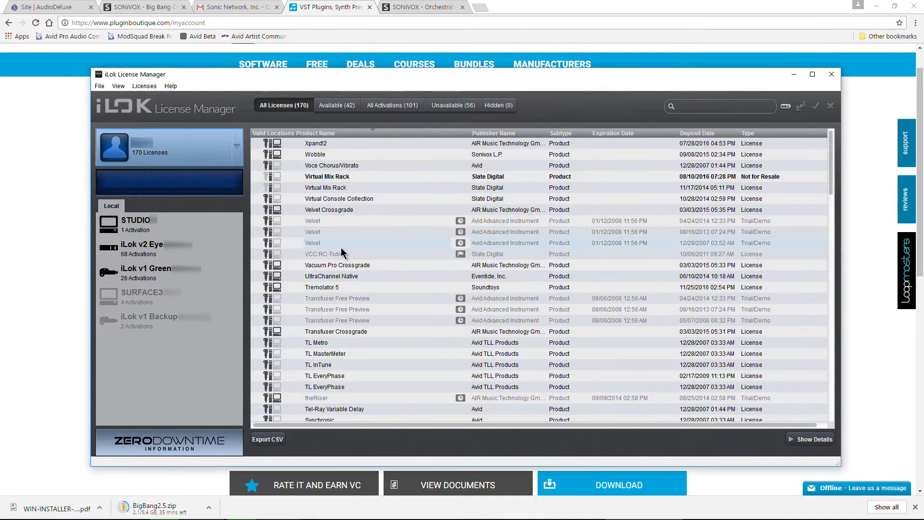
Activate the available Orchestral Companion Strings license on the iLok v2 key.
{"action": "left_click", "coordinate": [337, 105]}
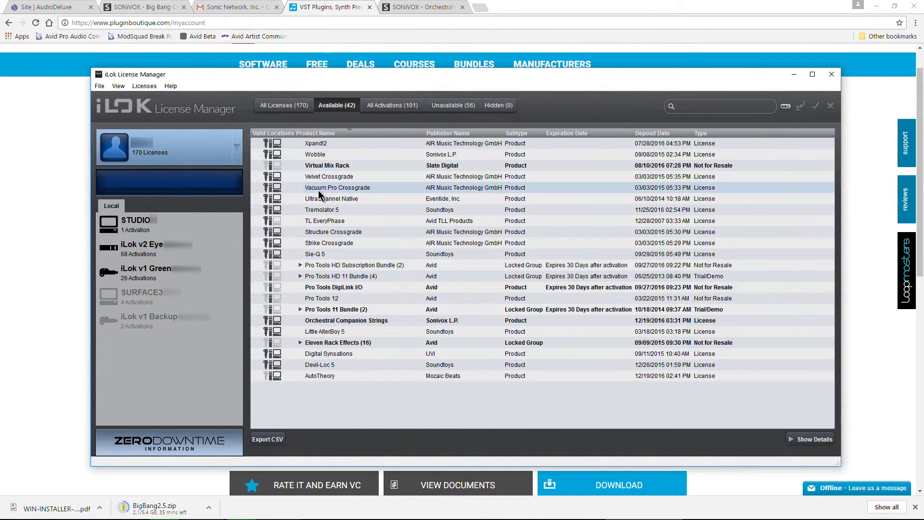
{"action": "mouse_move", "coordinate": [327, 324]}
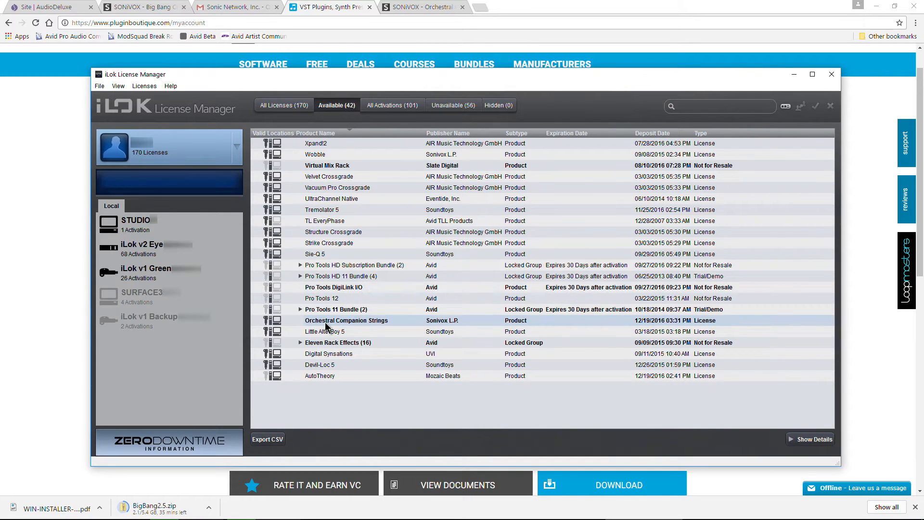
{"action": "left_click", "coordinate": [346, 319]}
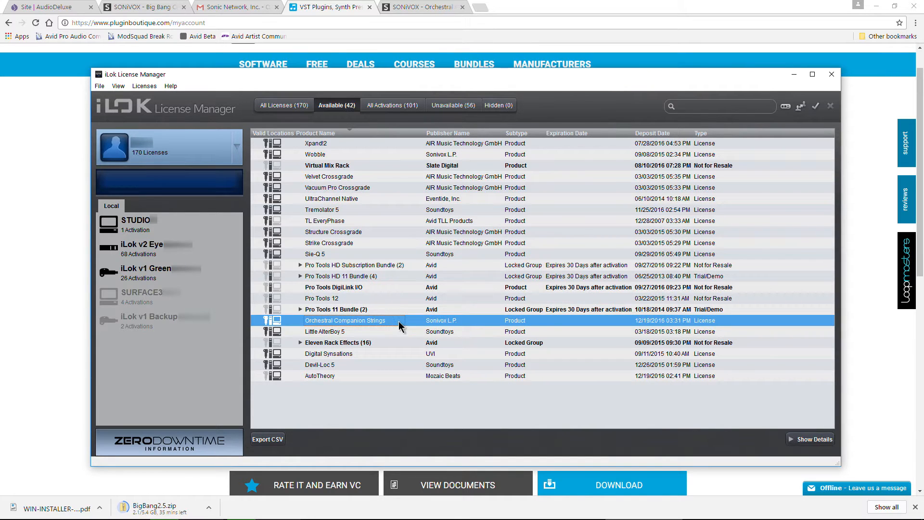
{"action": "mouse_move", "coordinate": [283, 345]}
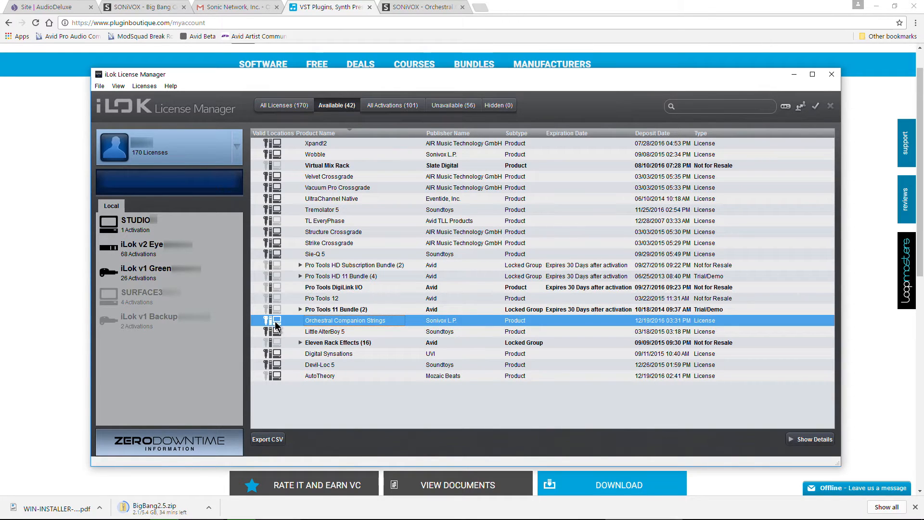
{"action": "mouse_move", "coordinate": [387, 320]}
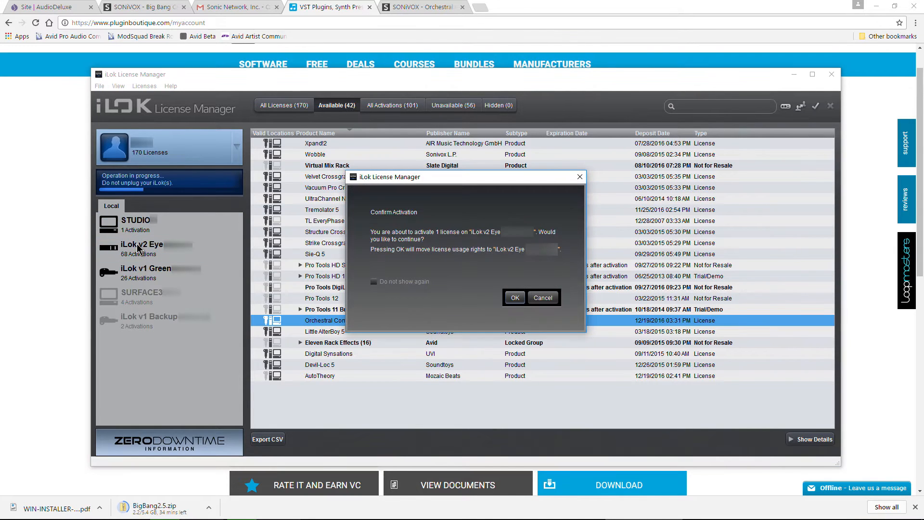
{"action": "left_click", "coordinate": [513, 297]}
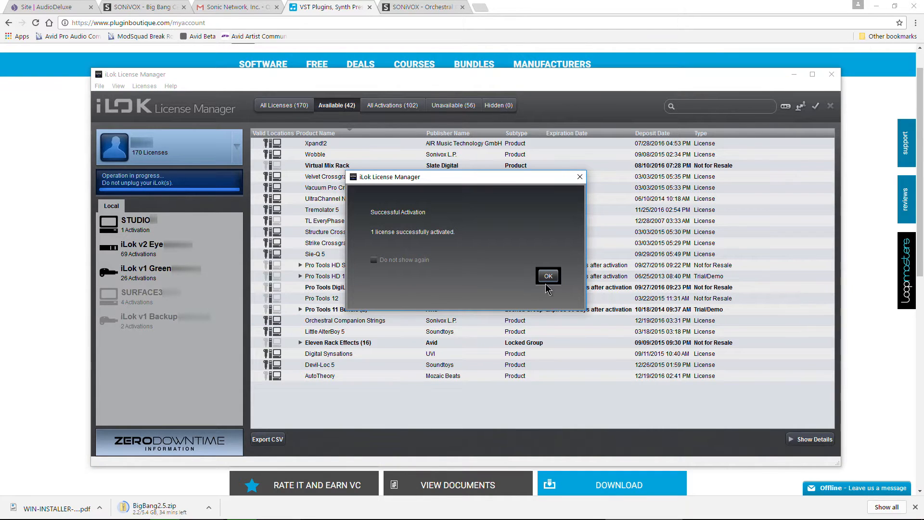
{"action": "left_click", "coordinate": [547, 276]}
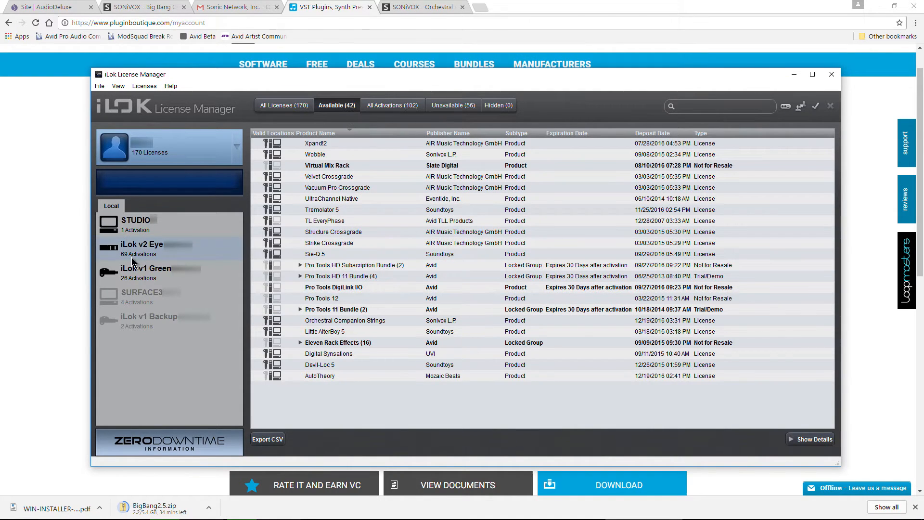
Confirm Orchestral Companion Strings is listed on the iLok v2 key, then return to the guide.
{"action": "left_click", "coordinate": [141, 248]}
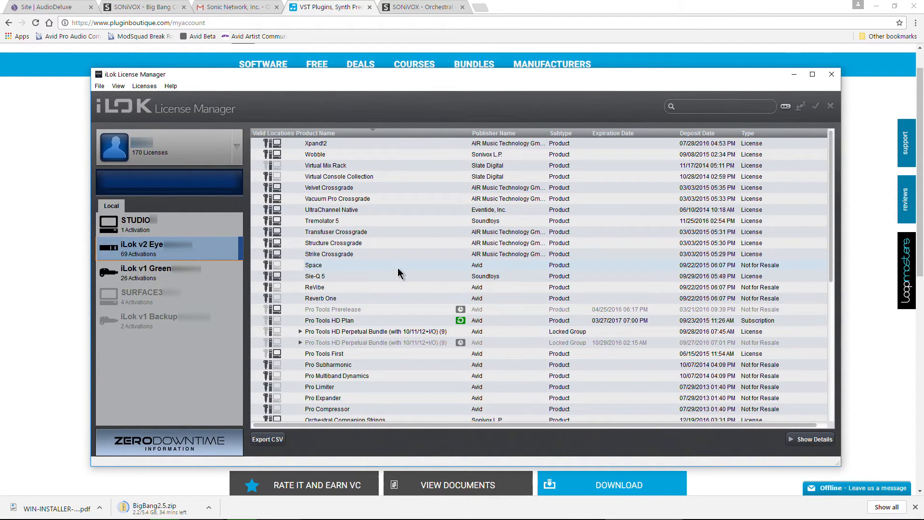
{"action": "scroll", "scroll_direction": "down", "scroll_amount": 3}
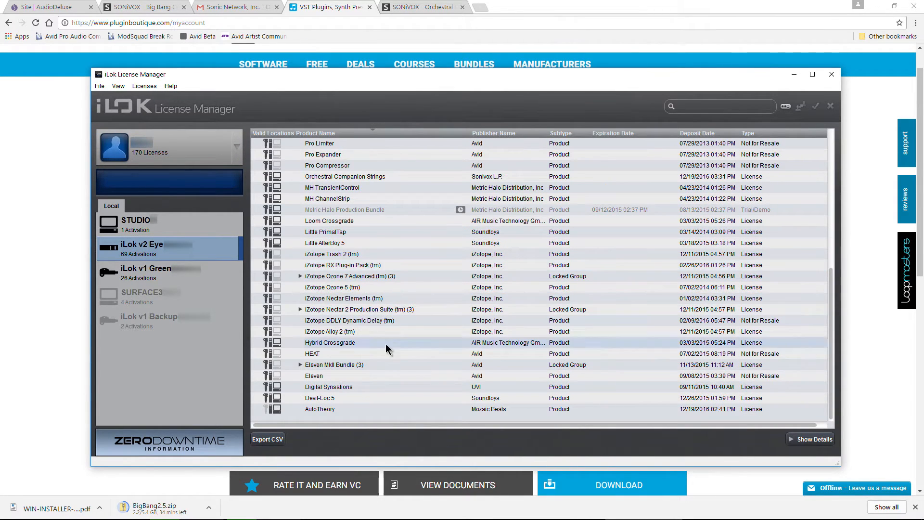
{"action": "scroll", "scroll_direction": "up", "scroll_amount": 3}
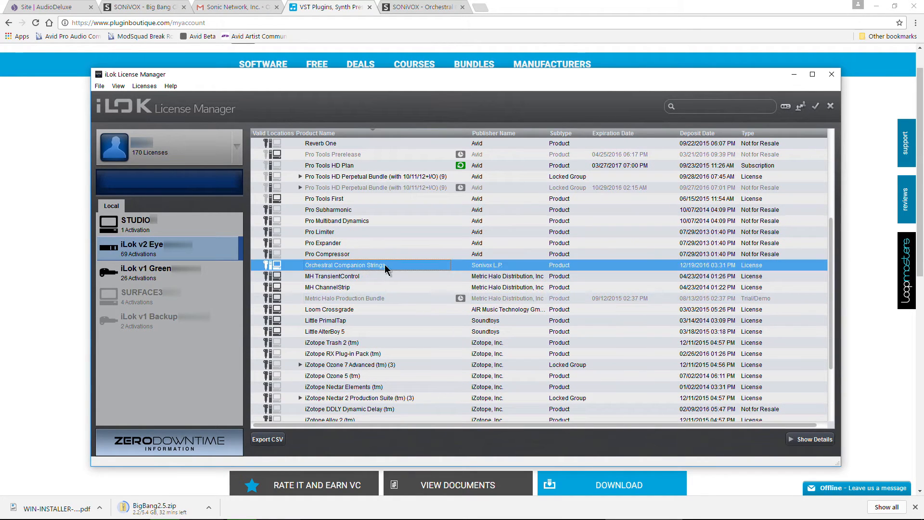
{"action": "mouse_move", "coordinate": [377, 278]}
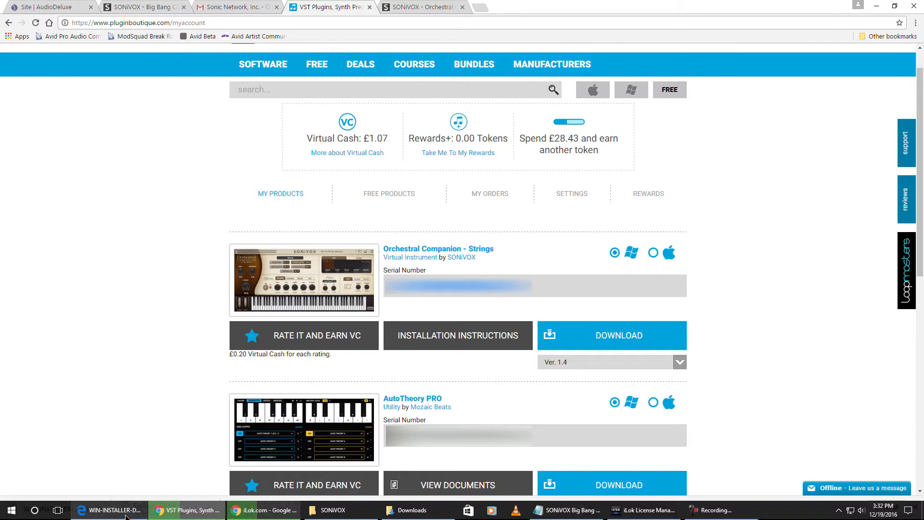
{"action": "left_click", "coordinate": [109, 510]}
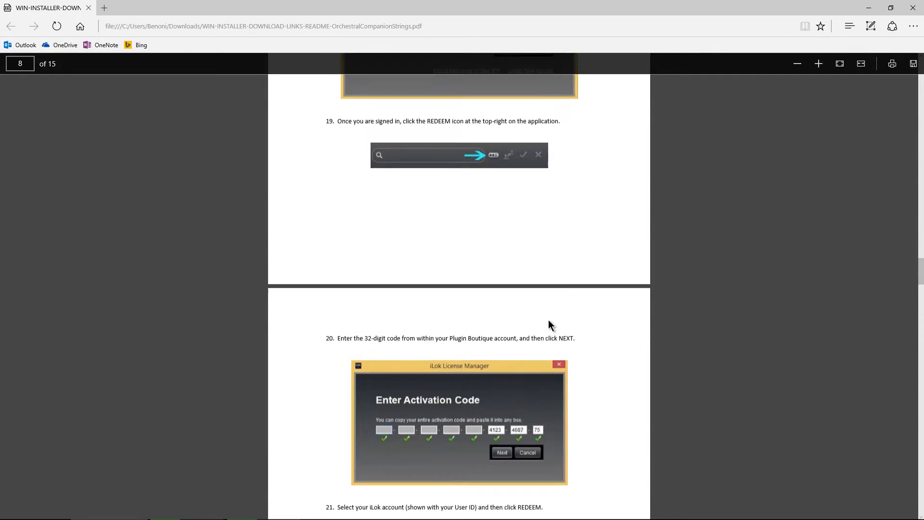
Save the 7.67 GB OrchestralCompanionStrings1.4 zip from the guide's download link.
{"action": "scroll", "scroll_direction": "down", "scroll_amount": 3}
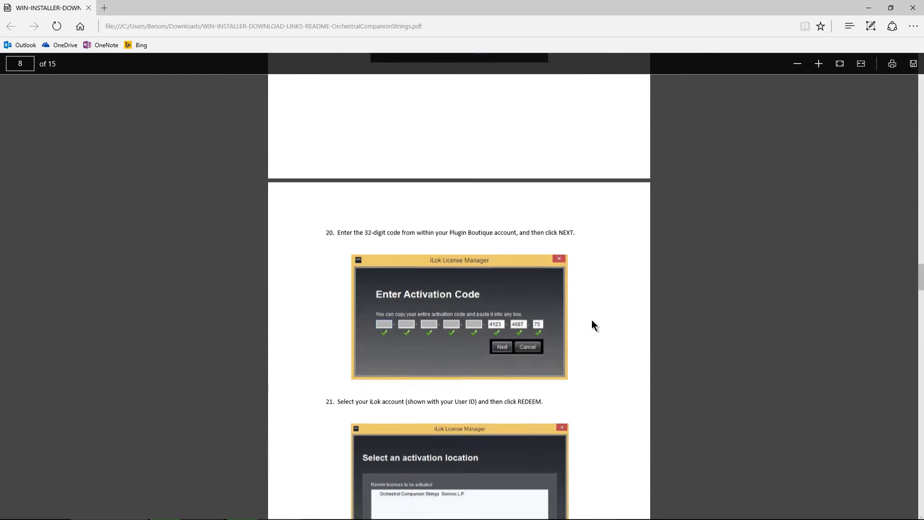
{"action": "scroll", "scroll_direction": "down", "scroll_amount": 3}
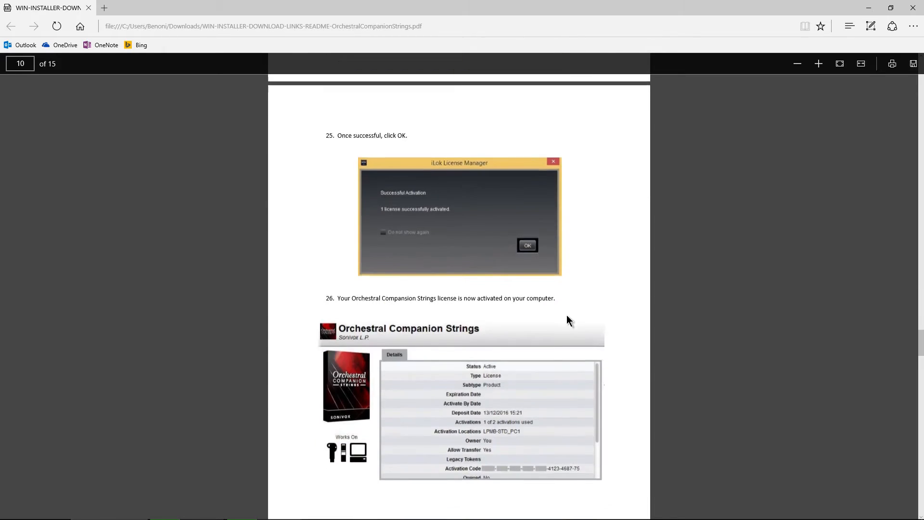
{"action": "scroll", "scroll_direction": "down", "scroll_amount": 3}
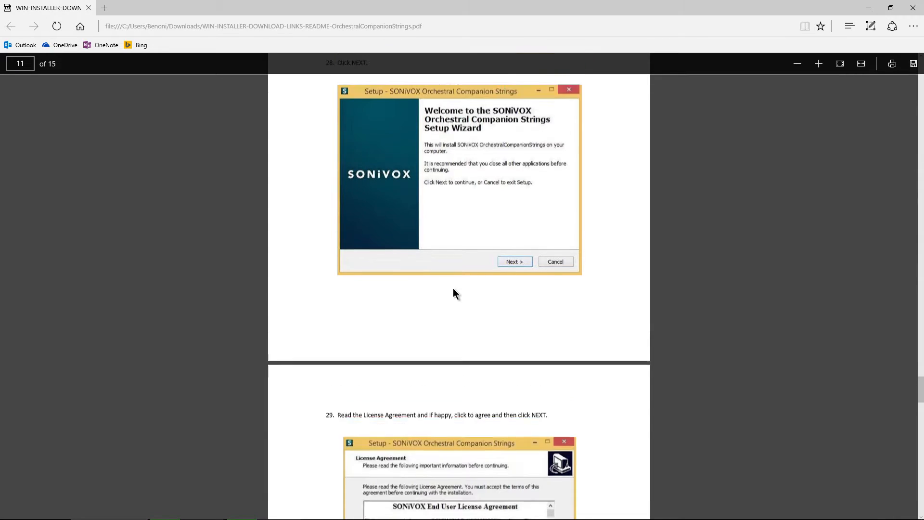
{"action": "scroll", "scroll_direction": "up", "scroll_amount": 3}
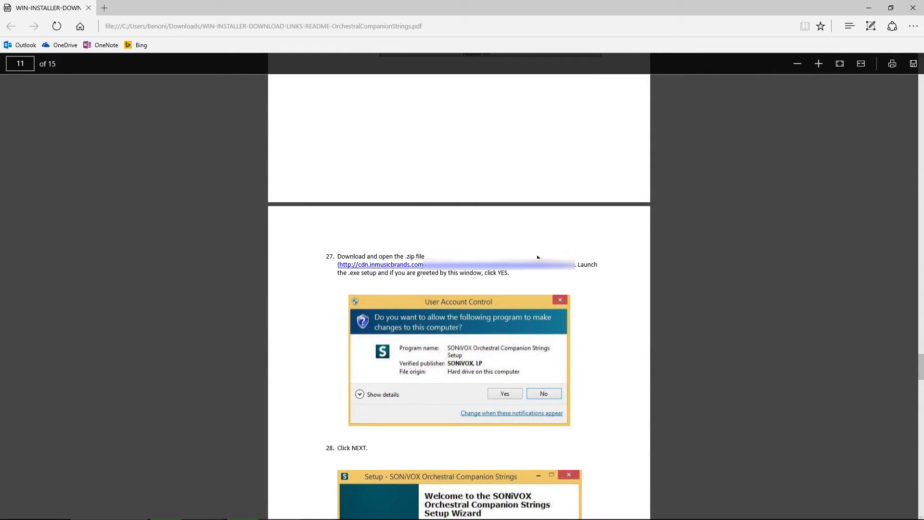
{"action": "mouse_move", "coordinate": [536, 271]}
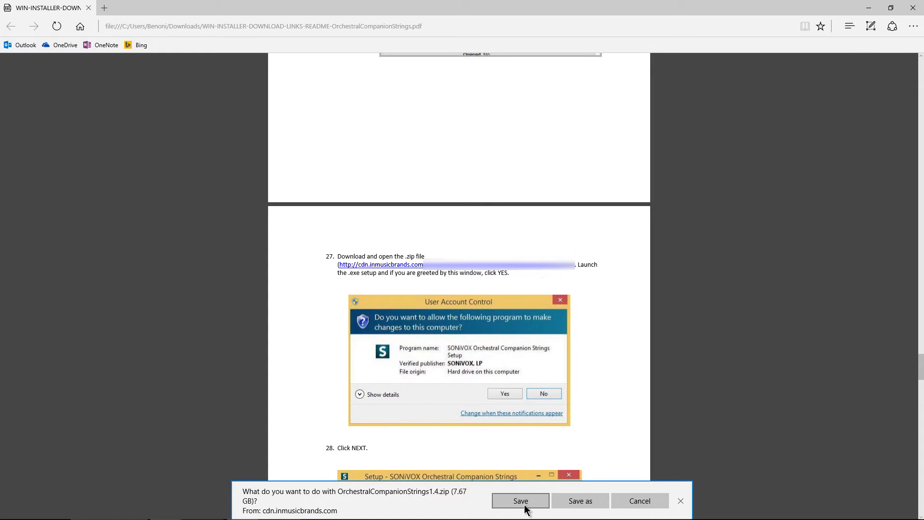
{"action": "left_click", "coordinate": [520, 500]}
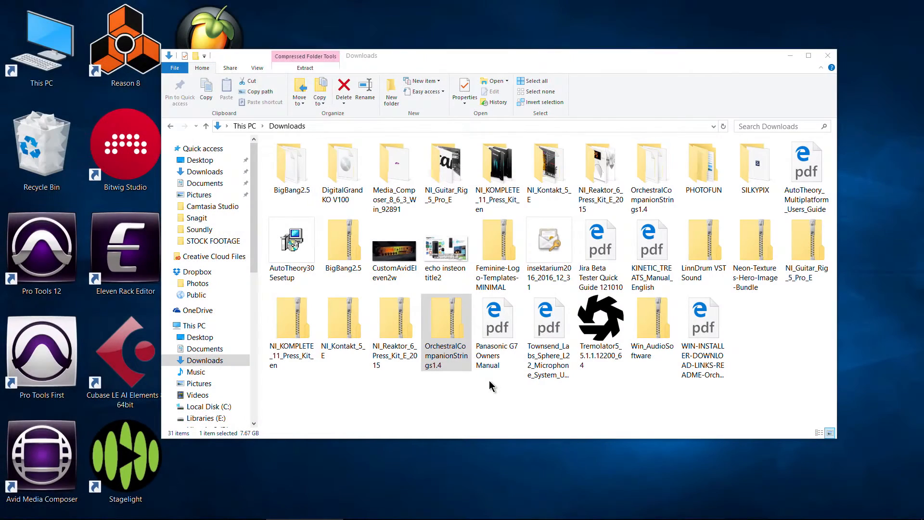
{"action": "mouse_move", "coordinate": [445, 321]}
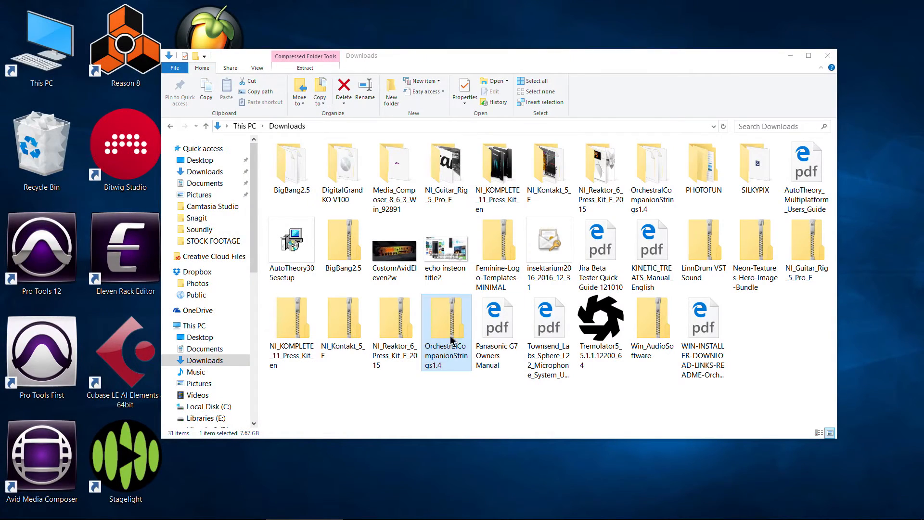
Launch the OrchestralCompanionStrings setup application from the extracted 1.4 folder.
{"action": "left_click", "coordinate": [651, 164]}
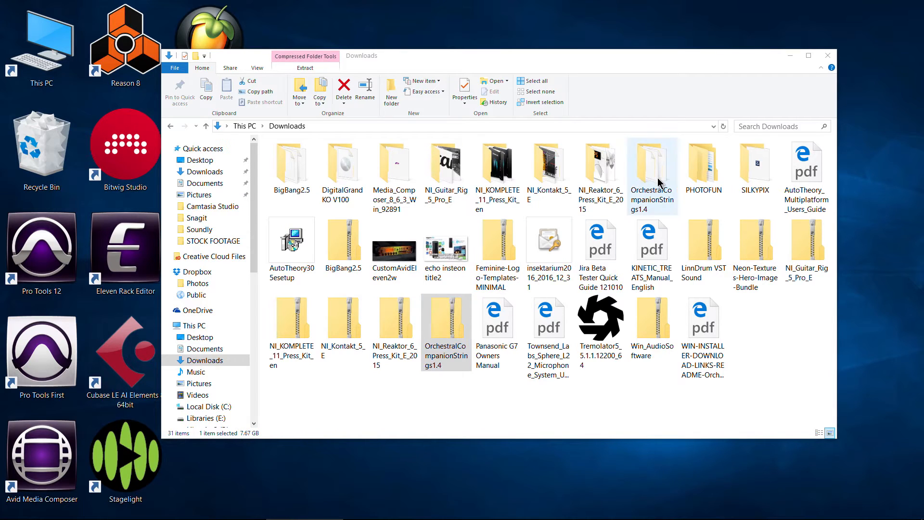
{"action": "double_click", "coordinate": [652, 164]}
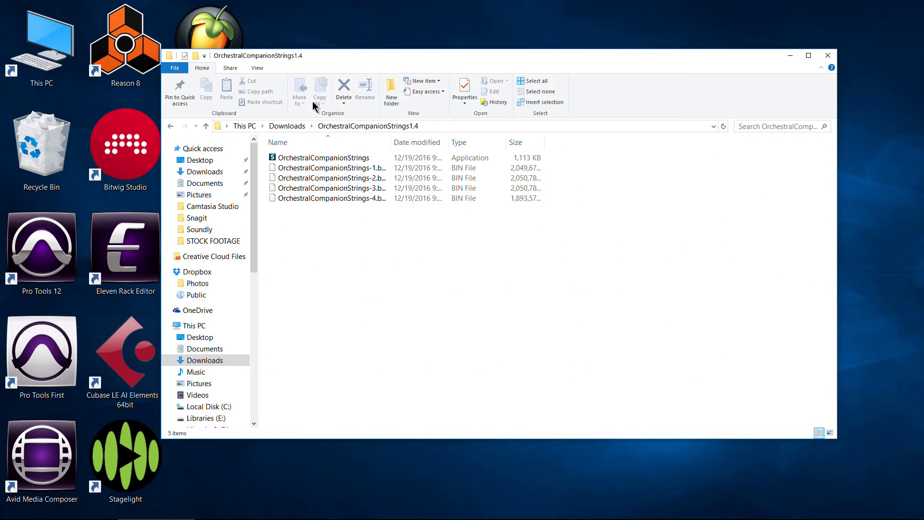
{"action": "left_click", "coordinate": [324, 157]}
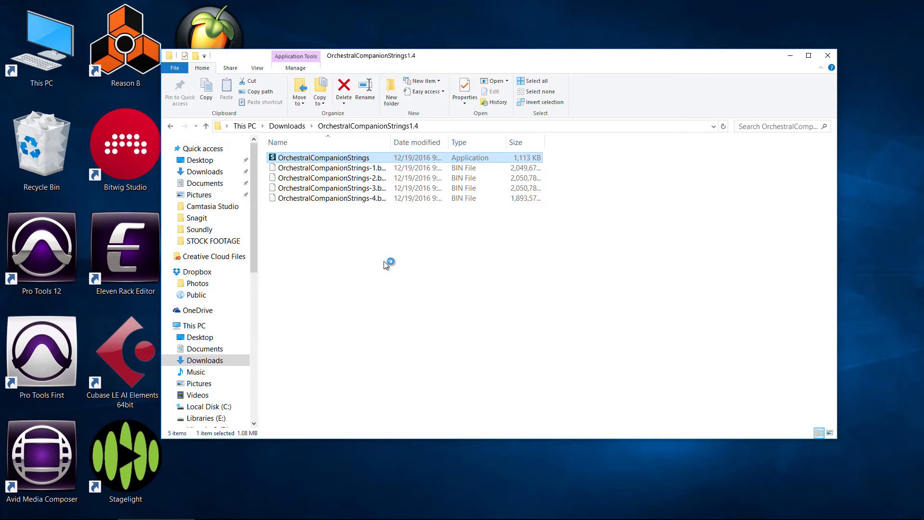
{"action": "double_click", "coordinate": [324, 157]}
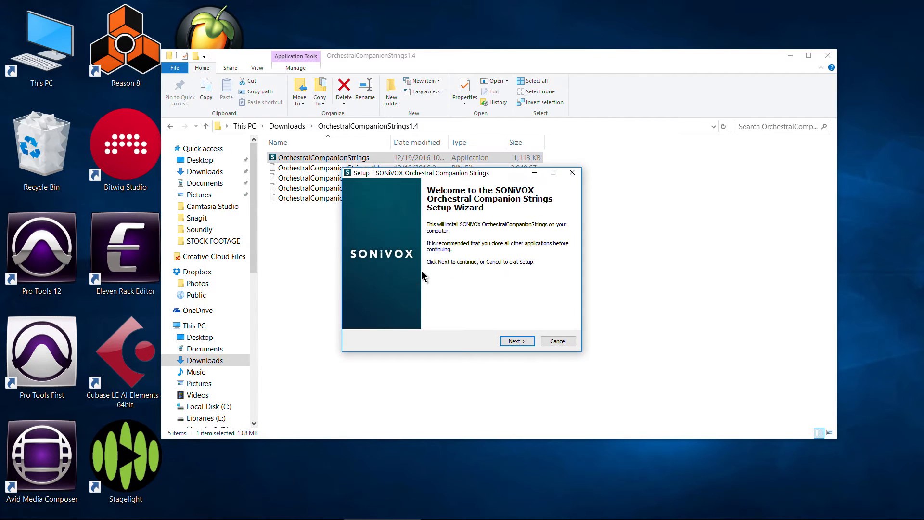
{"action": "mouse_move", "coordinate": [516, 341]}
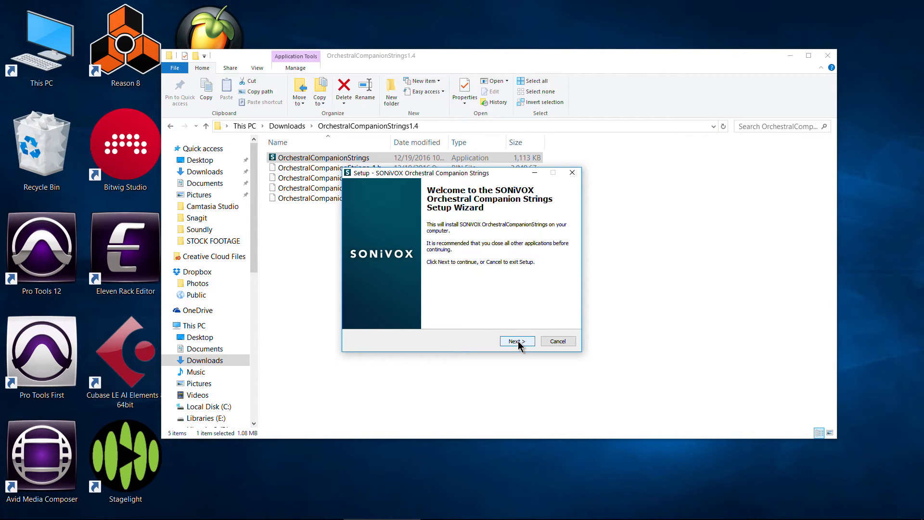
Accept the SONiVOX license, install both 32/64-bit versions and keep the default VSTPlugIns folder.
{"action": "left_click", "coordinate": [515, 341]}
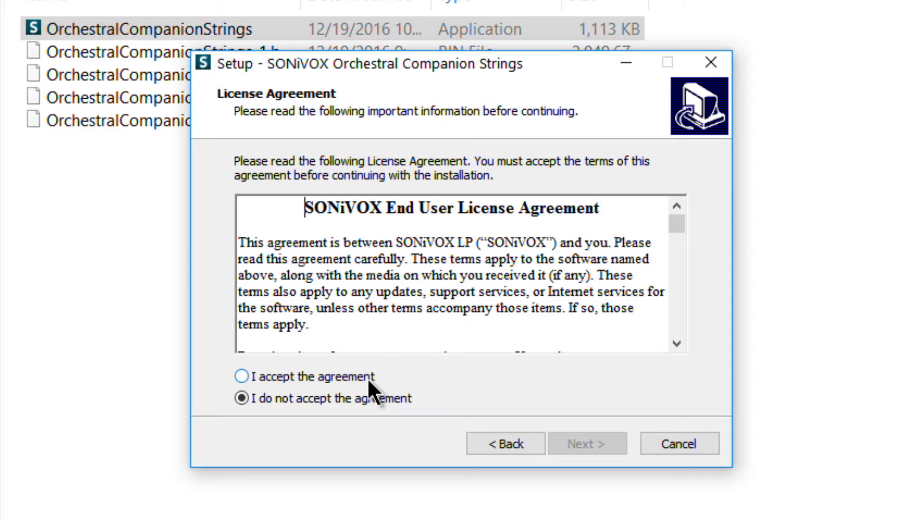
{"action": "left_click", "coordinate": [240, 376]}
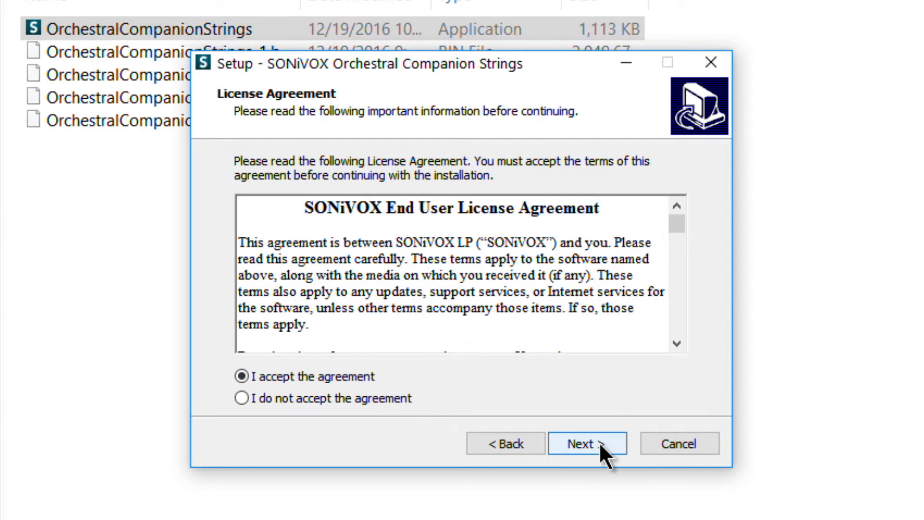
{"action": "left_click", "coordinate": [586, 443]}
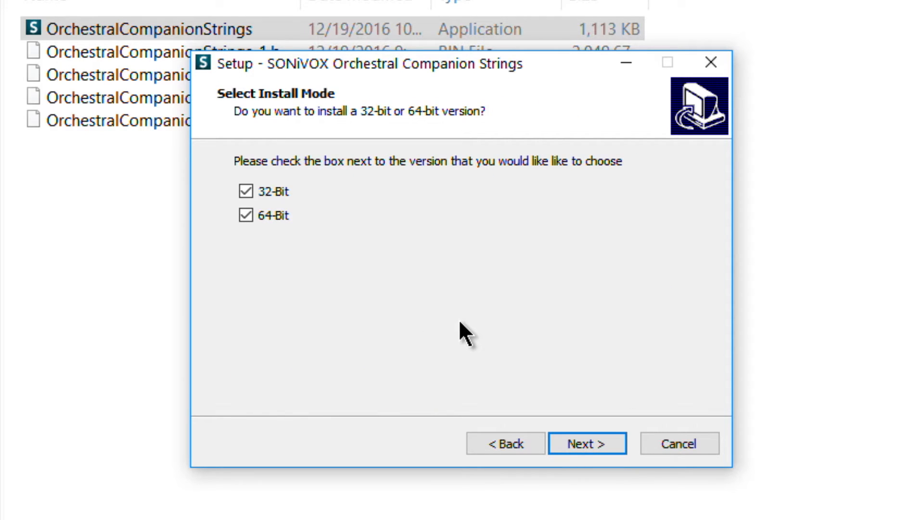
{"action": "mouse_move", "coordinate": [469, 330]}
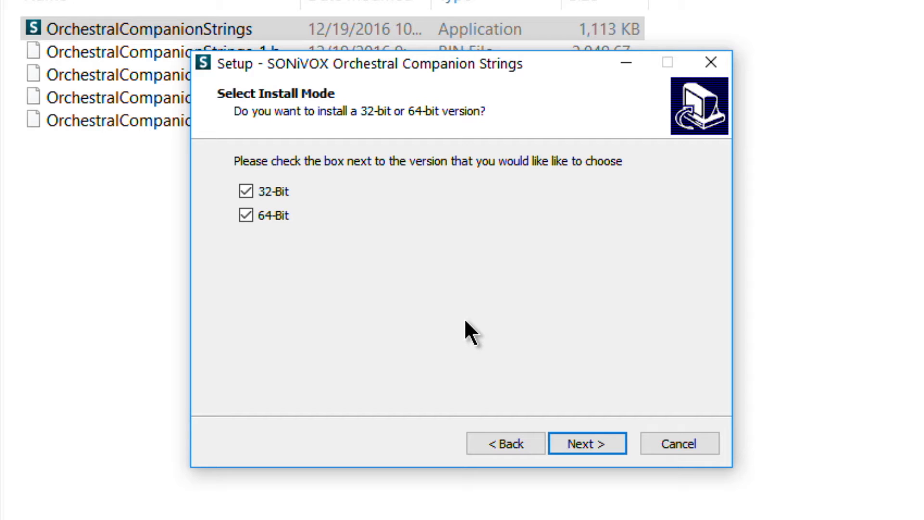
{"action": "mouse_move", "coordinate": [448, 247]}
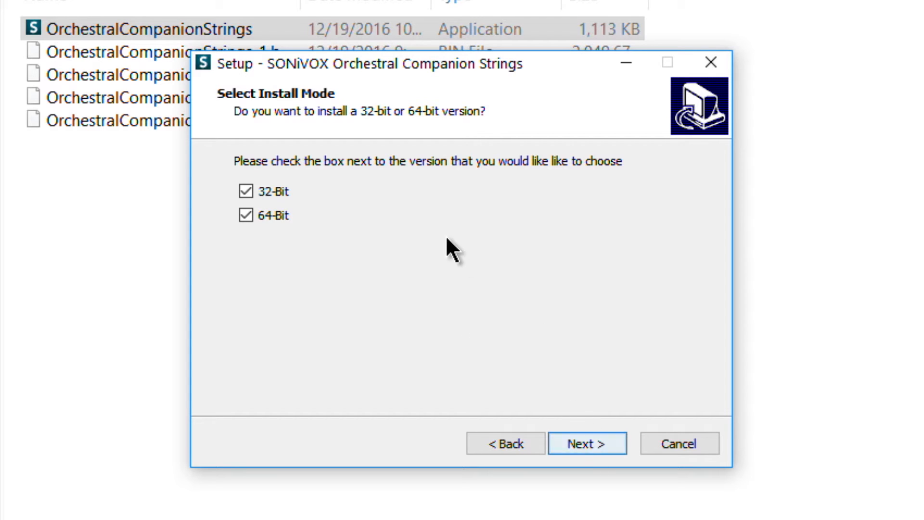
{"action": "left_click", "coordinate": [586, 443]}
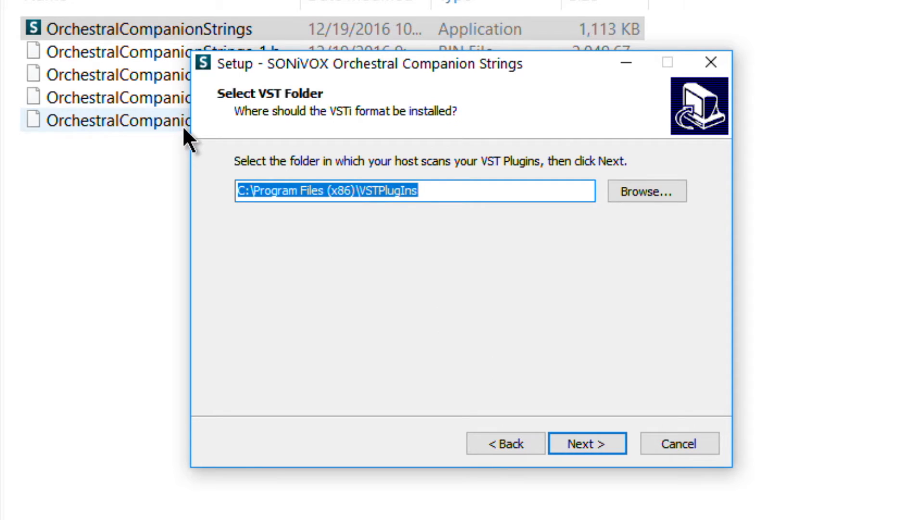
{"action": "mouse_move", "coordinate": [525, 344]}
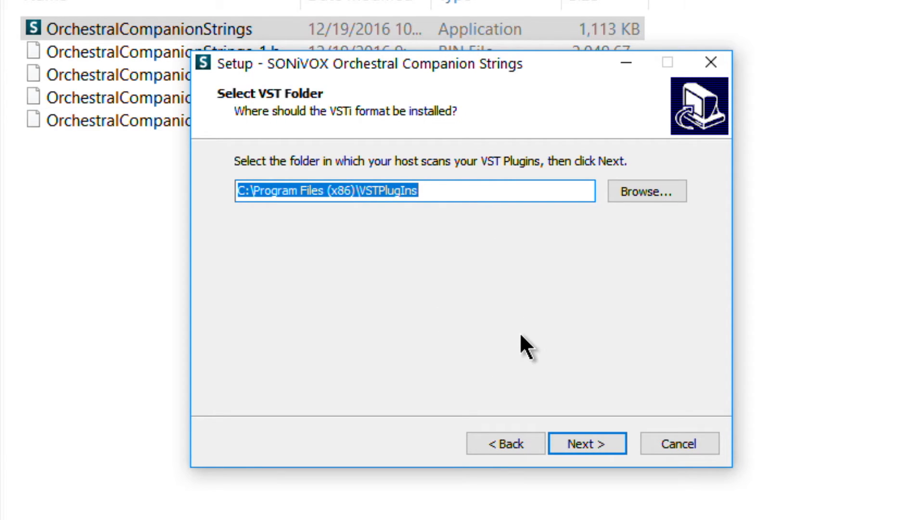
{"action": "mouse_move", "coordinate": [369, 292]}
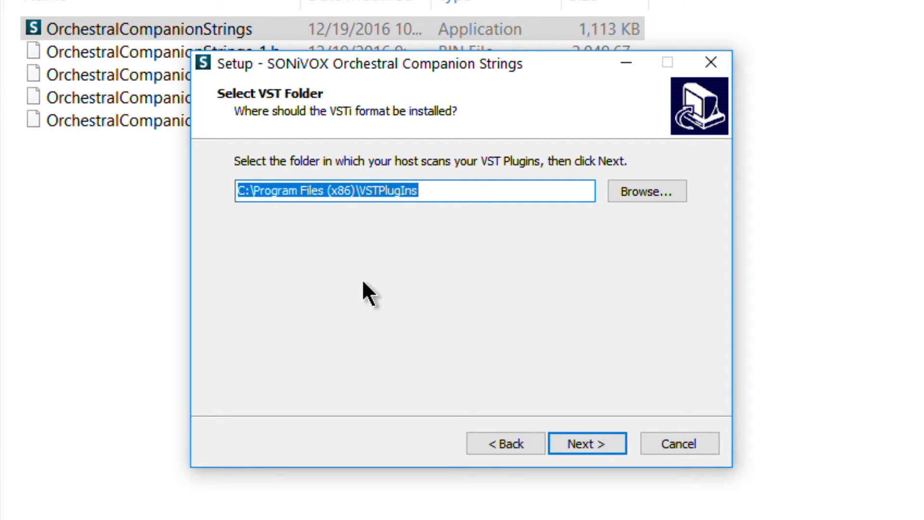
{"action": "left_click", "coordinate": [586, 443]}
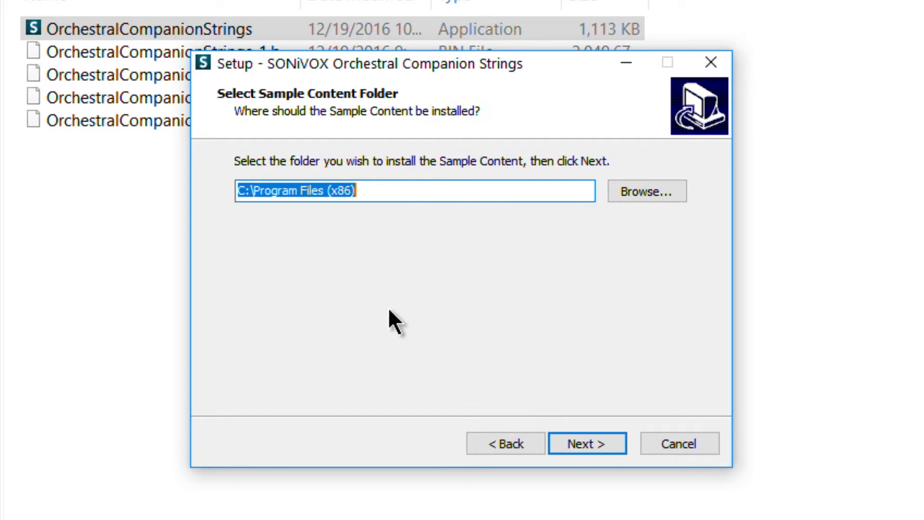
{"action": "mouse_move", "coordinate": [416, 115]}
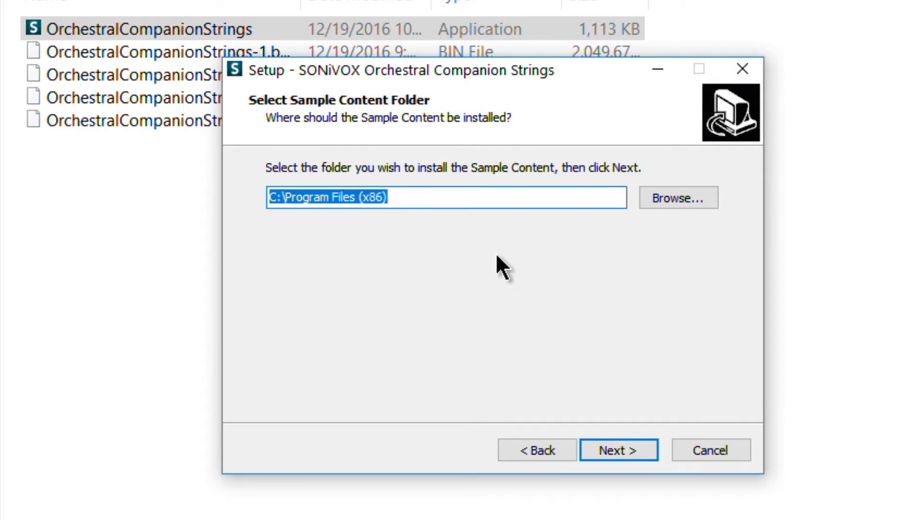
Browse to the Libraries2 (F:) drive and set F:\ as the sample content folder.
{"action": "left_click", "coordinate": [677, 197]}
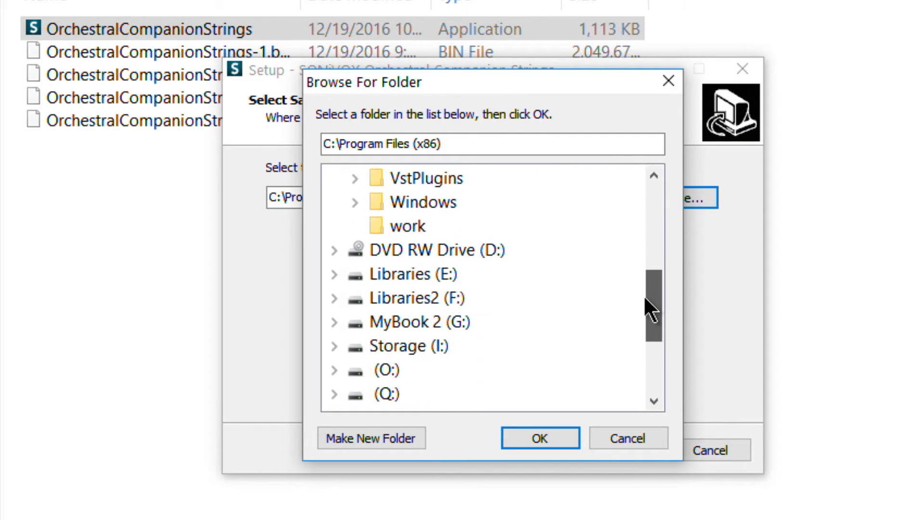
{"action": "left_click", "coordinate": [411, 298]}
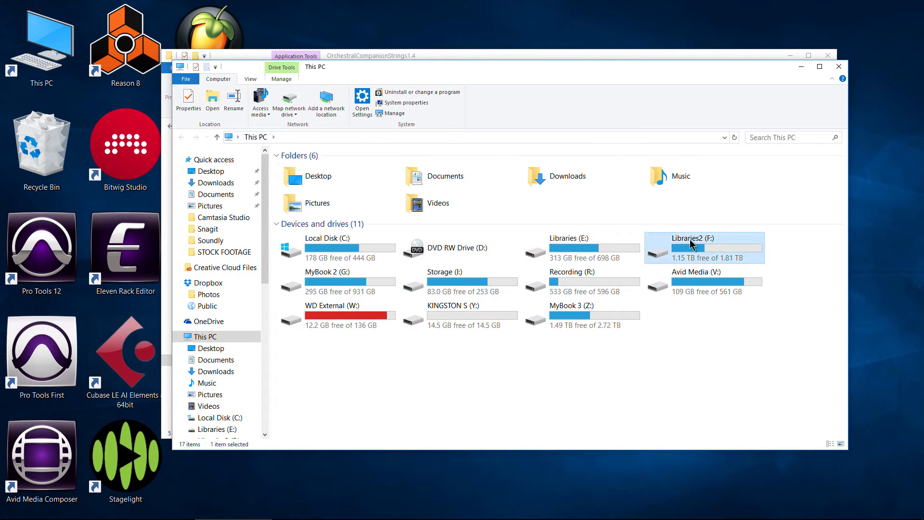
{"action": "double_click", "coordinate": [694, 245]}
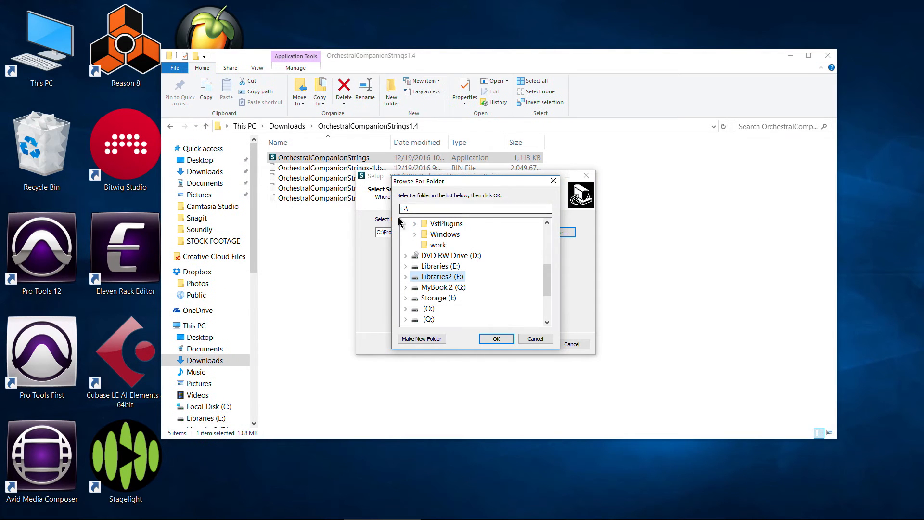
{"action": "left_click", "coordinate": [406, 276]}
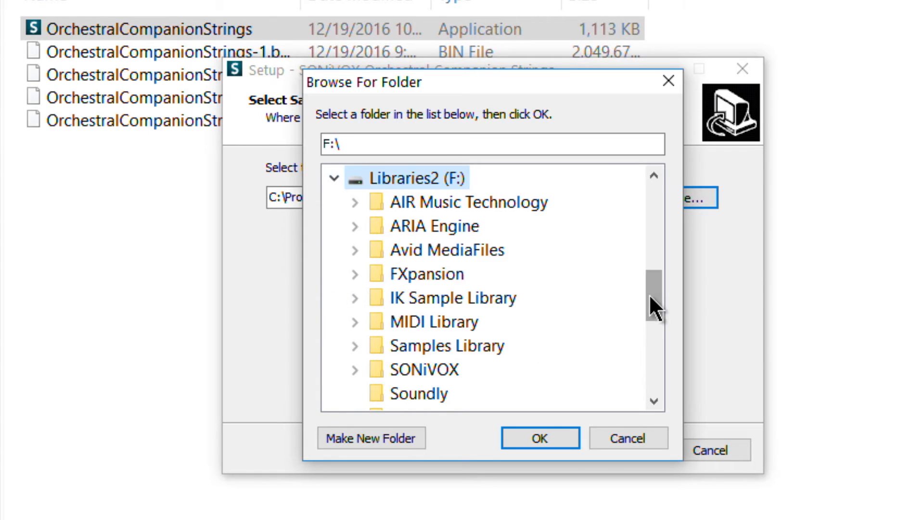
{"action": "scroll", "scroll_direction": "down", "scroll_amount": 3}
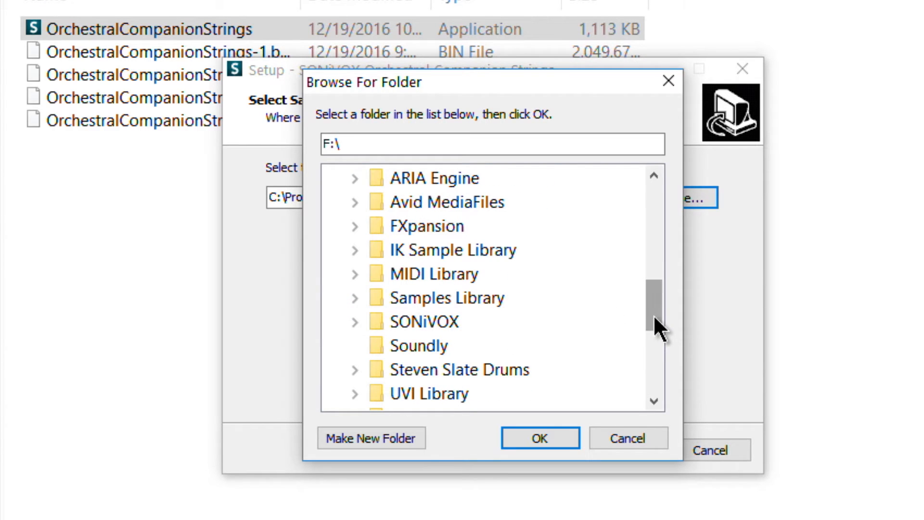
{"action": "scroll", "scroll_direction": "up", "scroll_amount": 3}
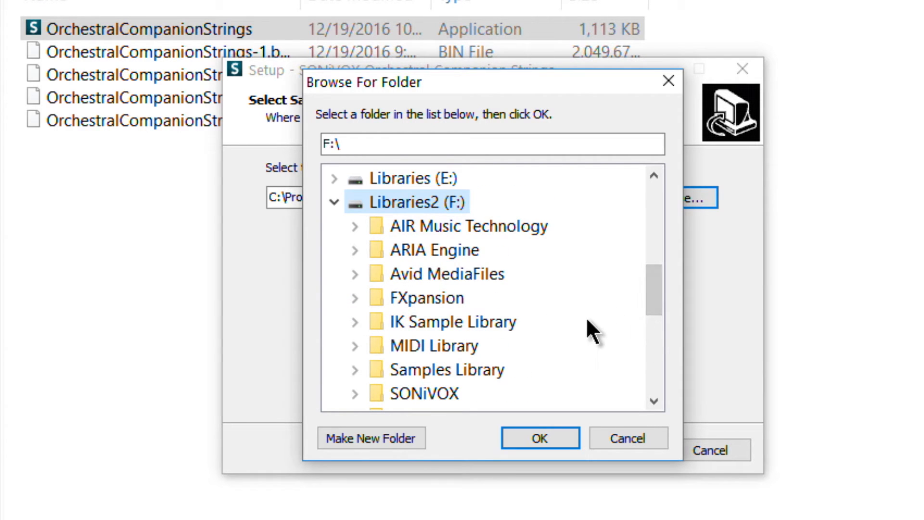
{"action": "scroll", "scroll_direction": "down", "scroll_amount": 3}
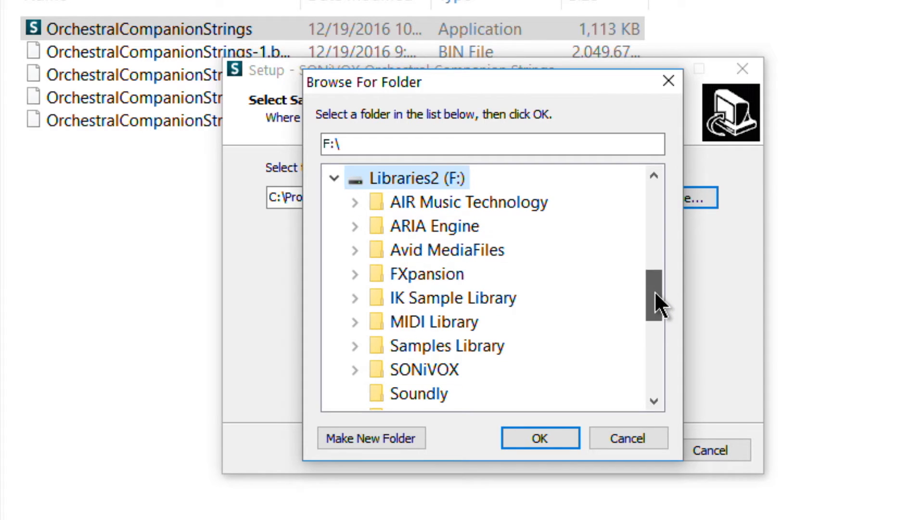
{"action": "scroll", "scroll_direction": "down", "scroll_amount": 3}
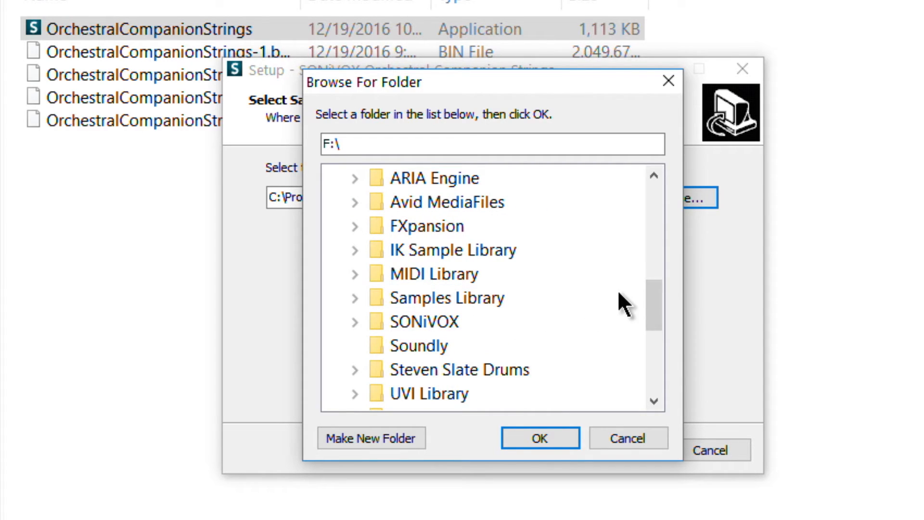
{"action": "scroll", "scroll_direction": "up", "scroll_amount": 3}
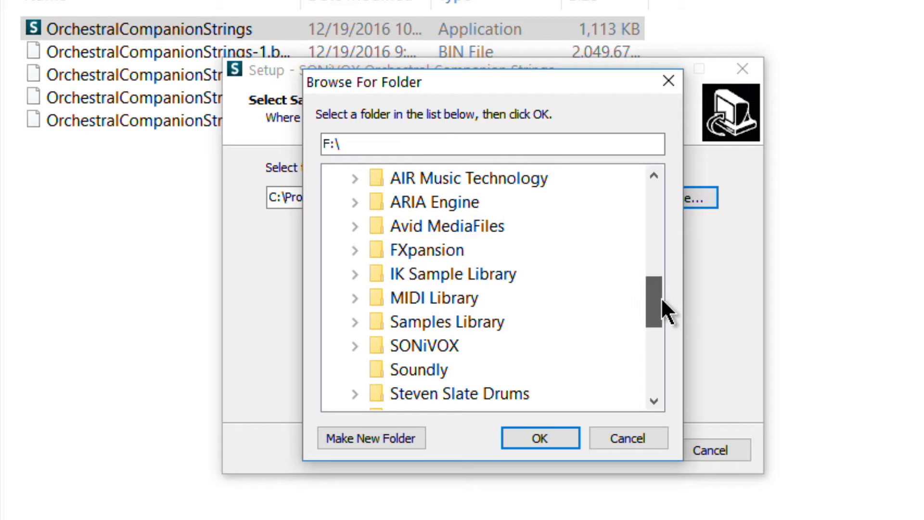
{"action": "scroll", "scroll_direction": "up", "scroll_amount": 3}
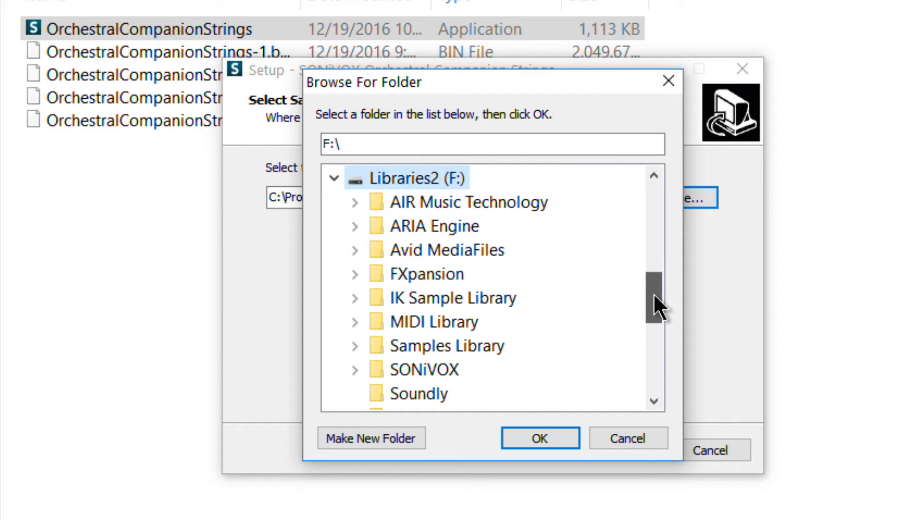
{"action": "scroll", "scroll_direction": "up", "scroll_amount": 3}
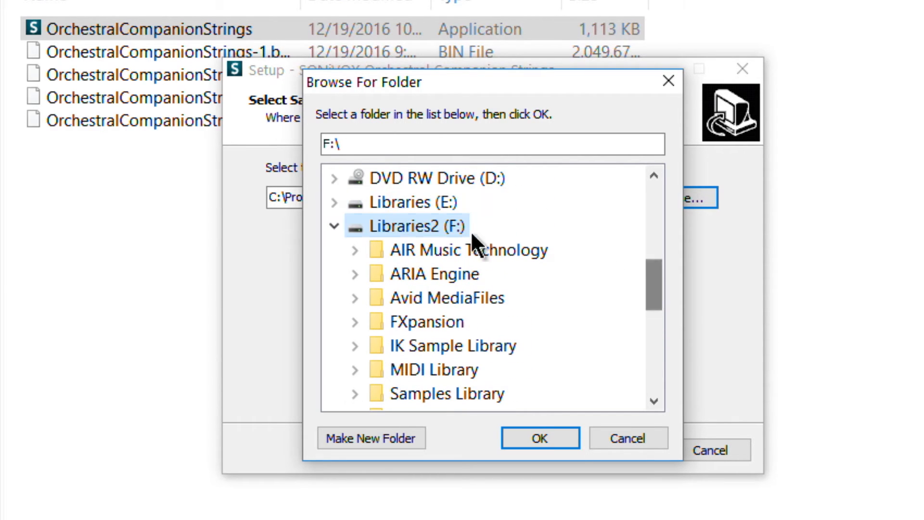
{"action": "left_click", "coordinate": [538, 437]}
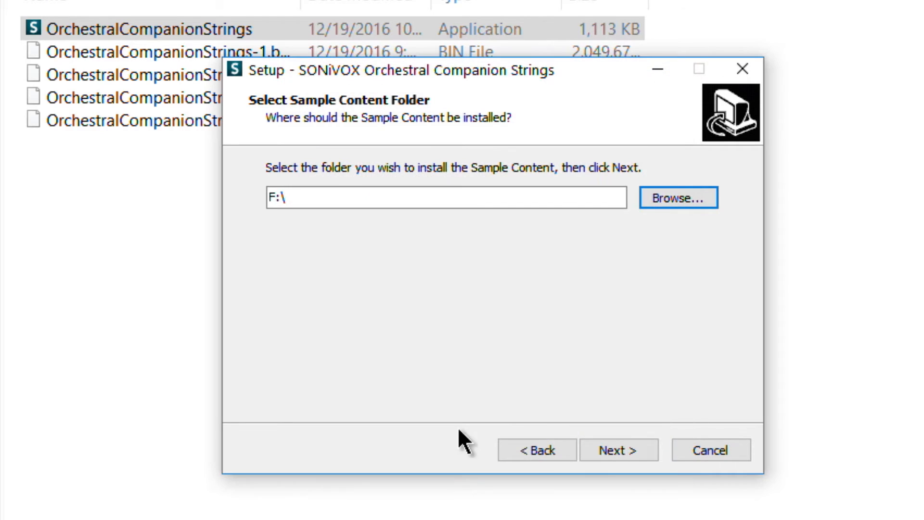
Run the installation, acknowledge the restart notice and finish the setup wizard.
{"action": "left_click", "coordinate": [618, 449]}
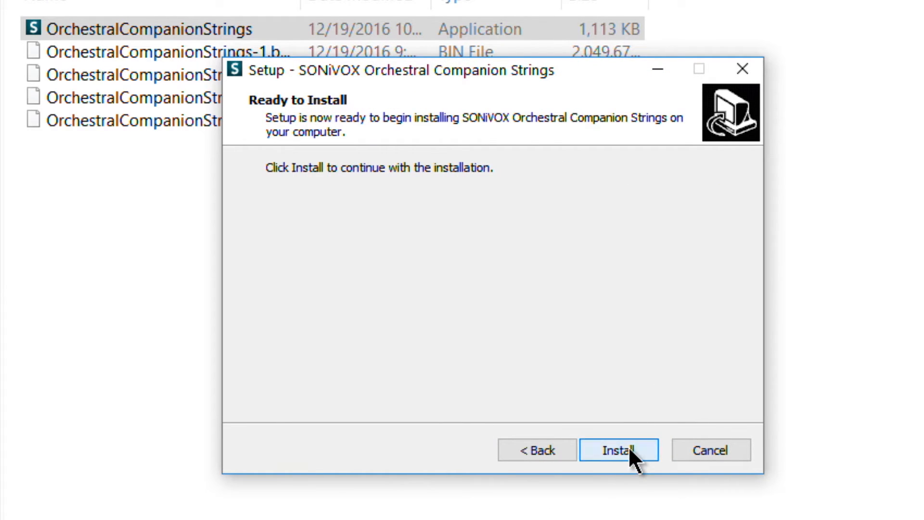
{"action": "left_click", "coordinate": [618, 449]}
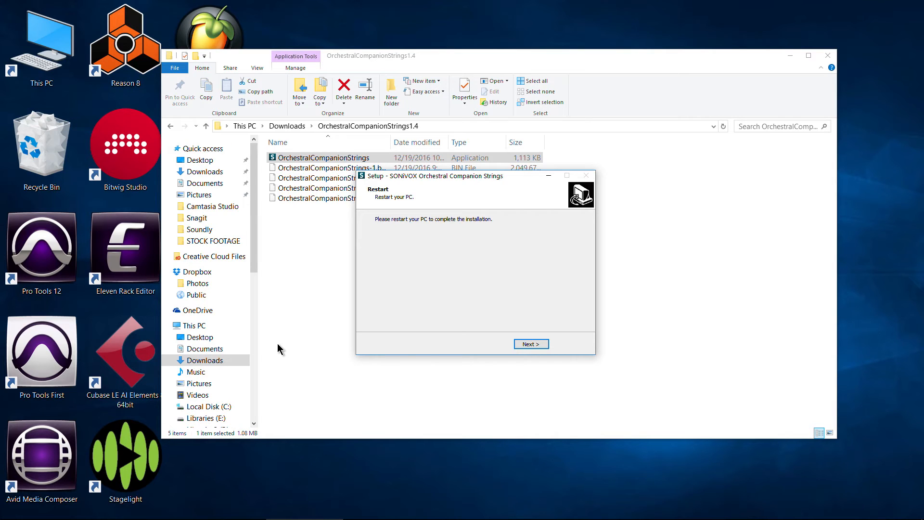
{"action": "mouse_move", "coordinate": [530, 343]}
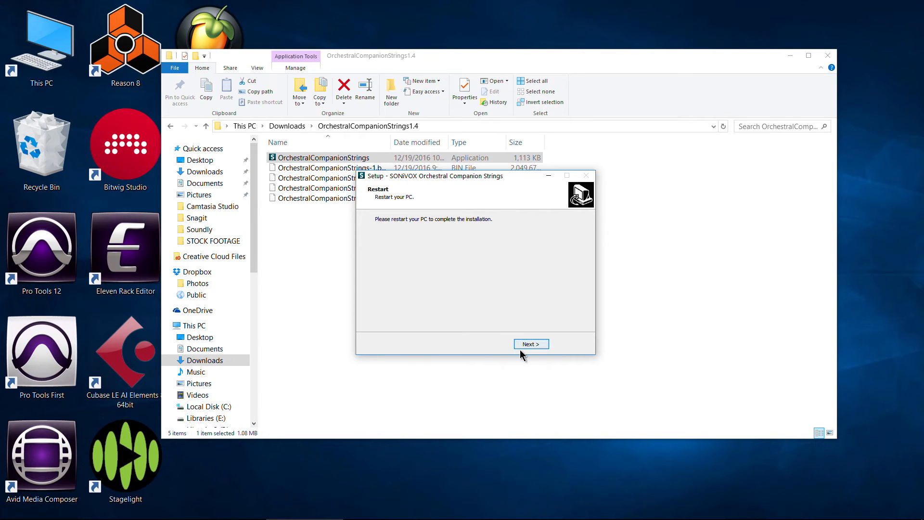
{"action": "left_click", "coordinate": [529, 344]}
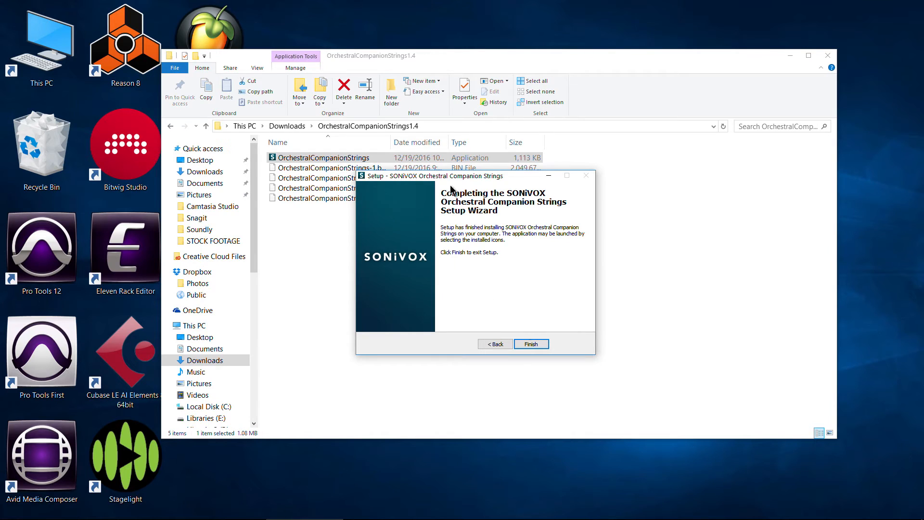
{"action": "left_click", "coordinate": [530, 344]}
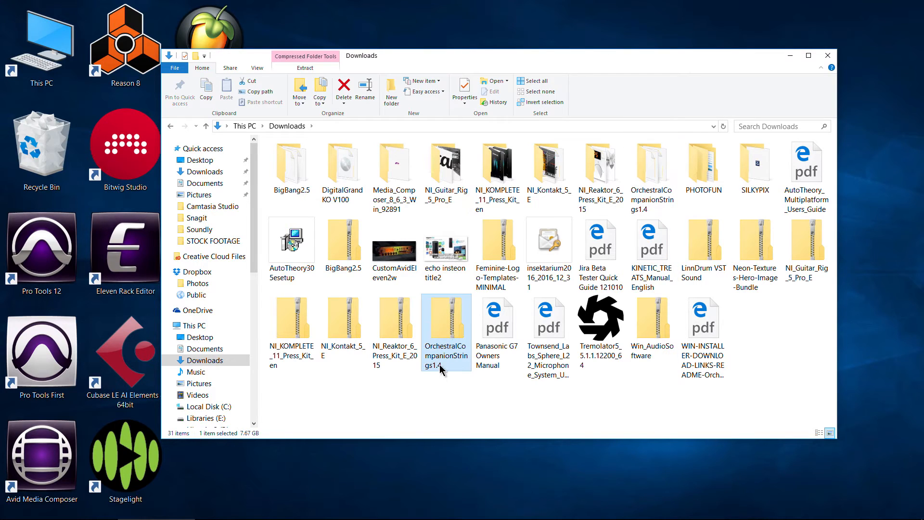
{"action": "mouse_move", "coordinate": [440, 377]}
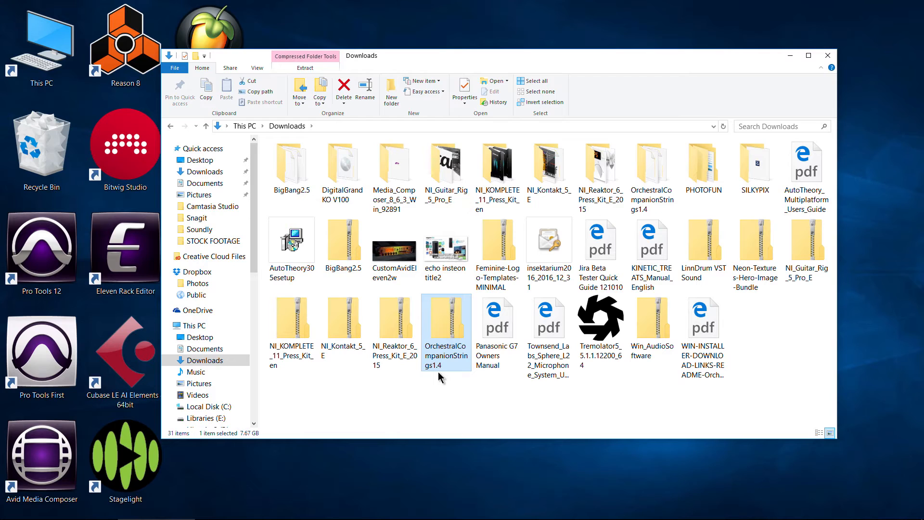
{"action": "mouse_move", "coordinate": [441, 358]}
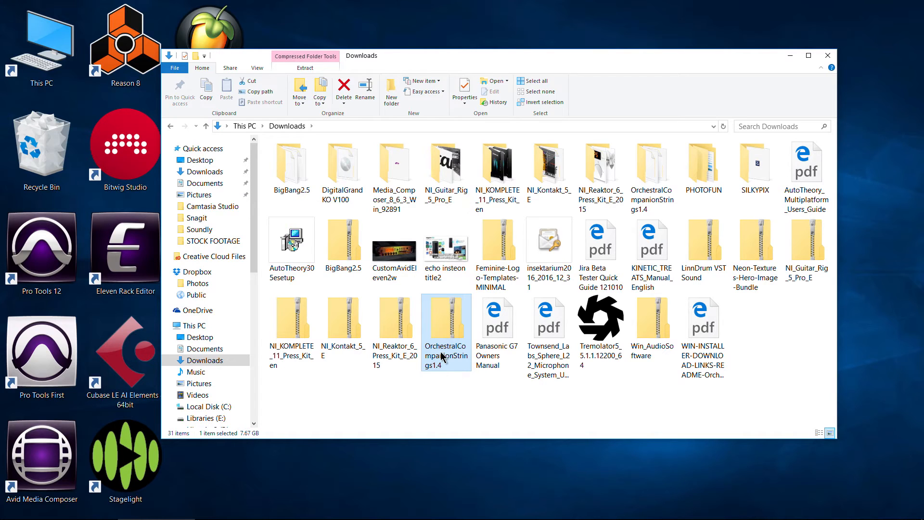
{"action": "mouse_move", "coordinate": [533, 282]}
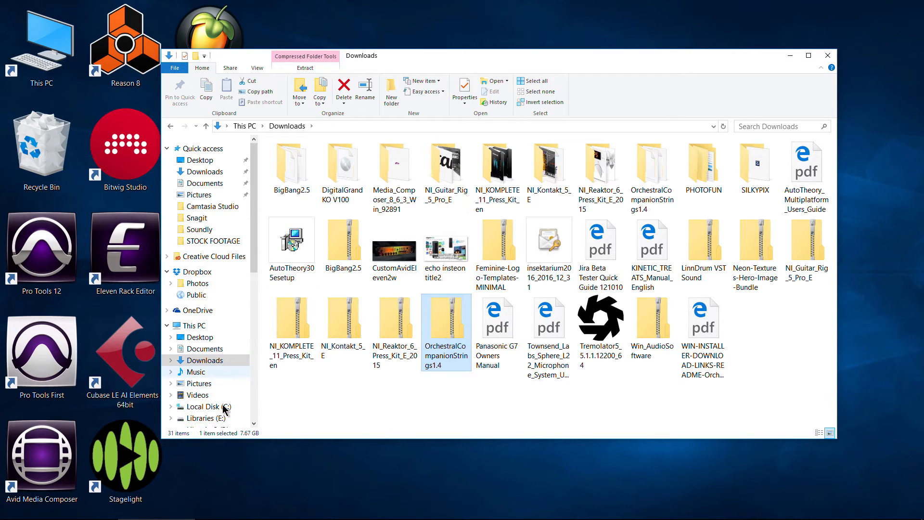
Open the Orchestral Companion Strings folder inside F:\SONiVOX.
{"action": "scroll", "scroll_direction": "down", "scroll_amount": 3}
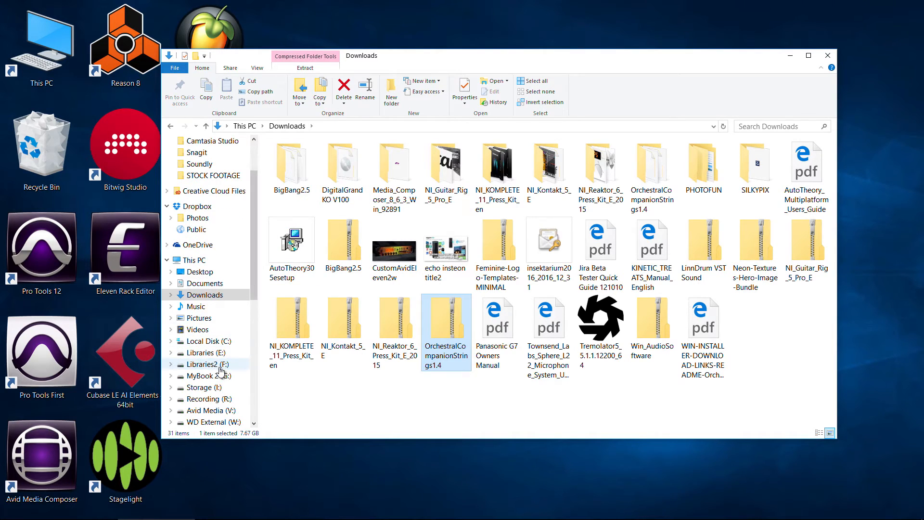
{"action": "left_click", "coordinate": [206, 364]}
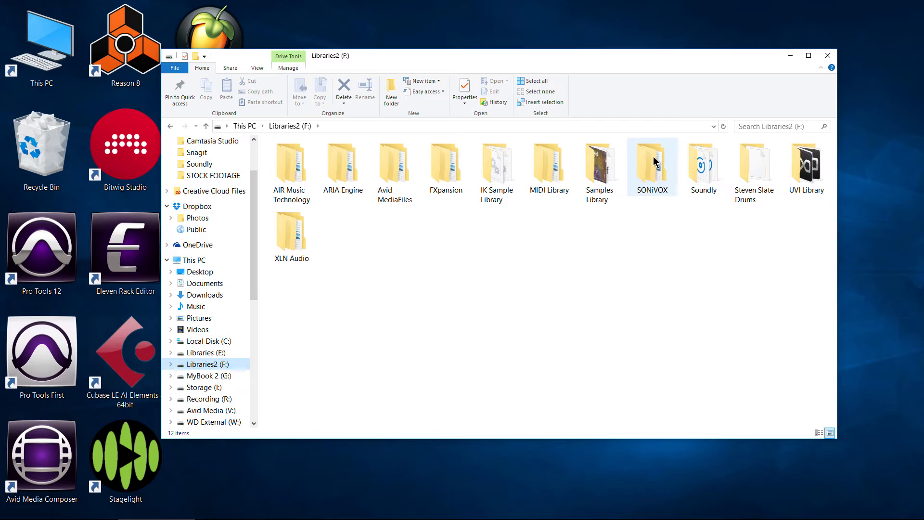
{"action": "double_click", "coordinate": [652, 162]}
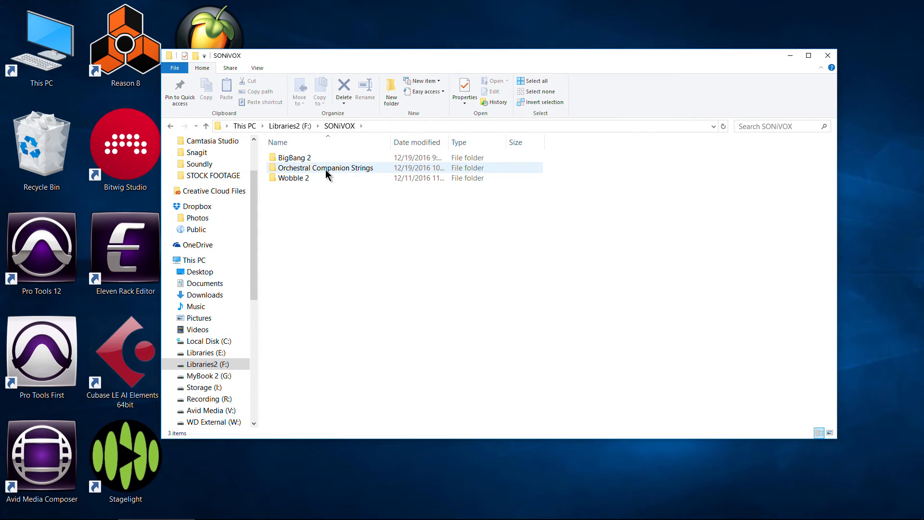
{"action": "double_click", "coordinate": [327, 167]}
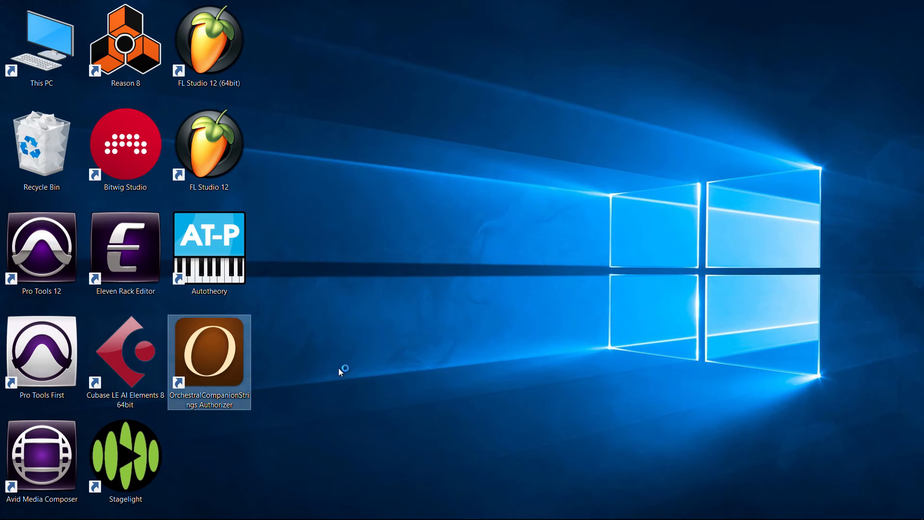
{"action": "mouse_move", "coordinate": [505, 328]}
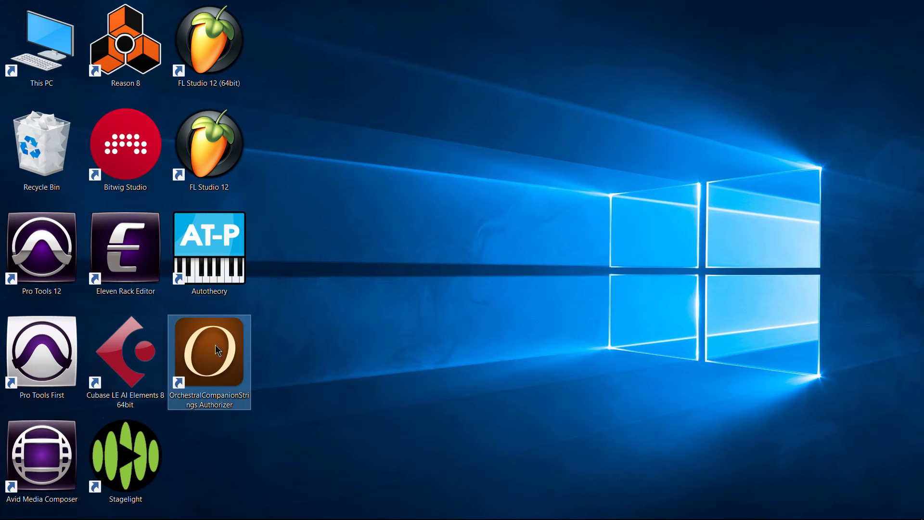
Launch the OrchestralCompanionStrings Authorizer from its desktop shortcut and complete authorization.
{"action": "double_click", "coordinate": [209, 355]}
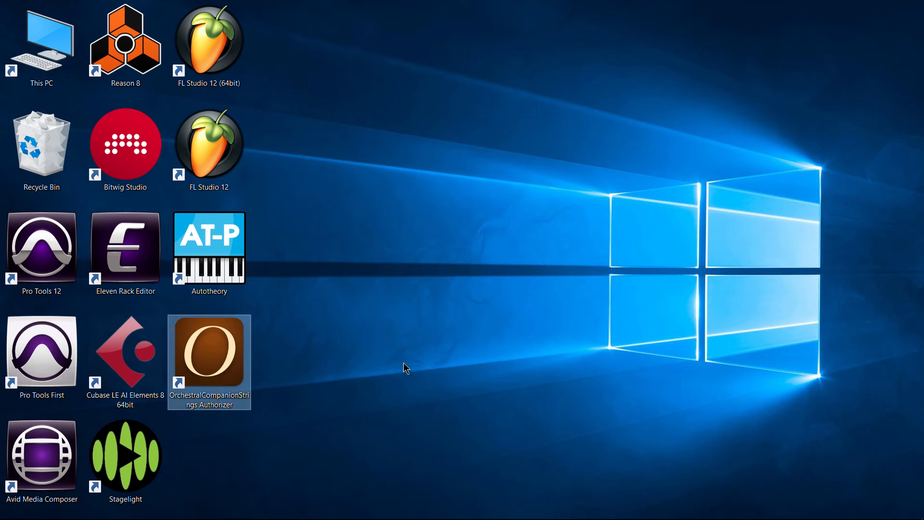
{"action": "mouse_move", "coordinate": [431, 311]}
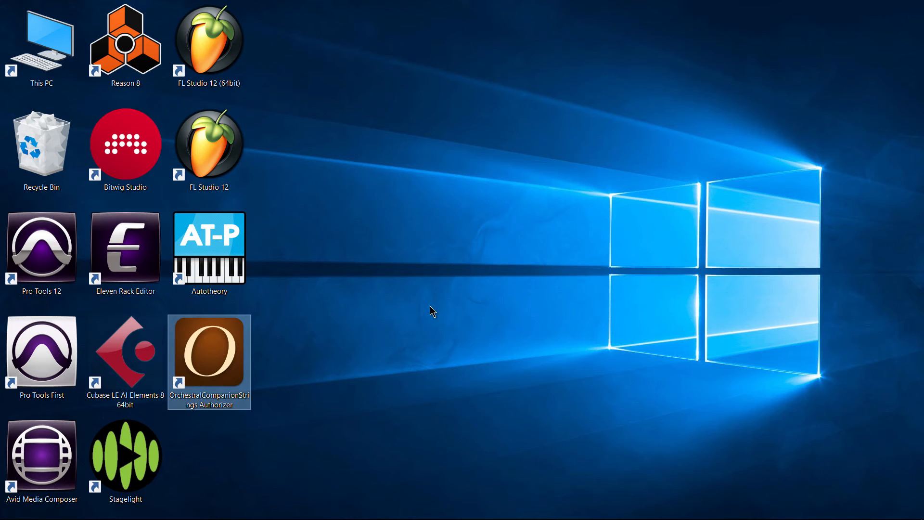
{"action": "double_click", "coordinate": [209, 353]}
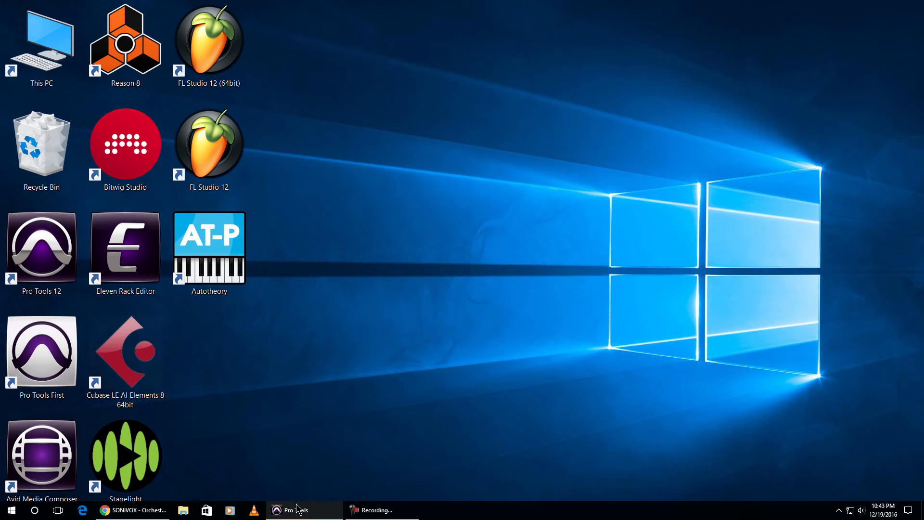
Insert SONiVOX OrchestralCompanionStrings (stereo) as a multichannel plug-in on the Strings track.
{"action": "left_click", "coordinate": [298, 510]}
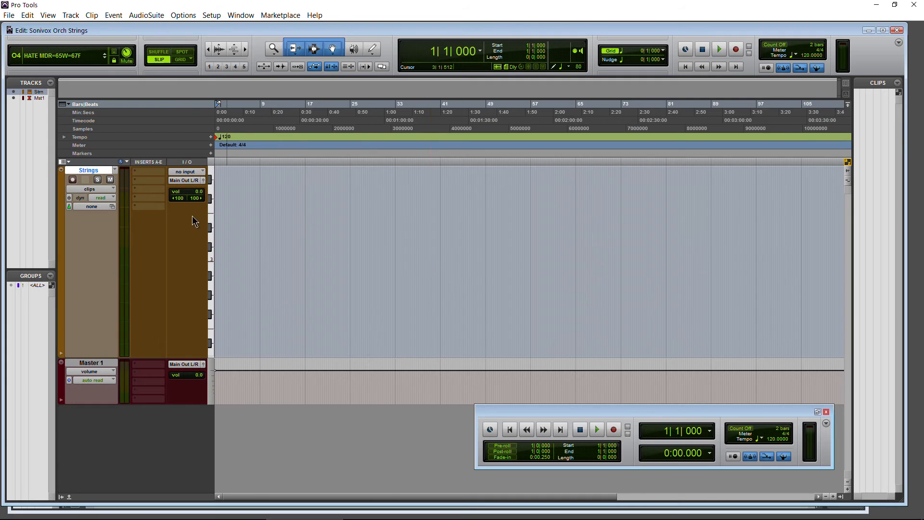
{"action": "left_click", "coordinate": [148, 171]}
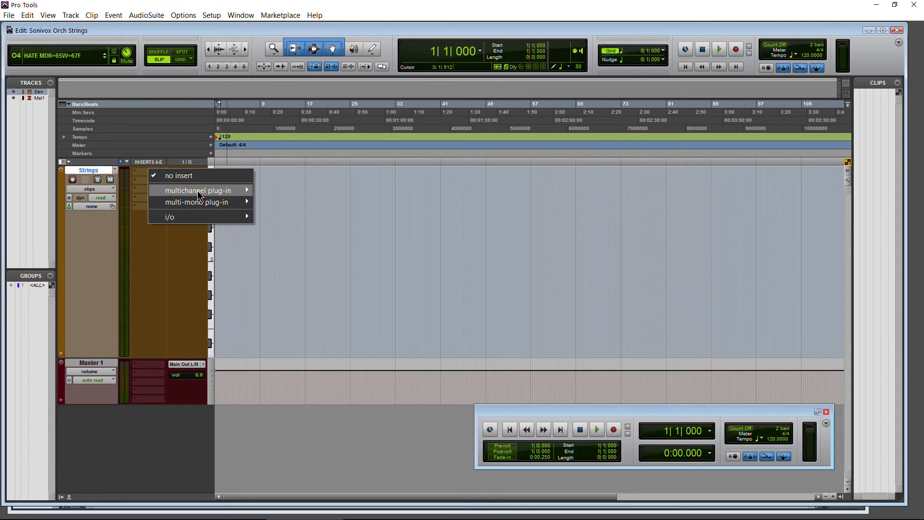
{"action": "left_click", "coordinate": [196, 189]}
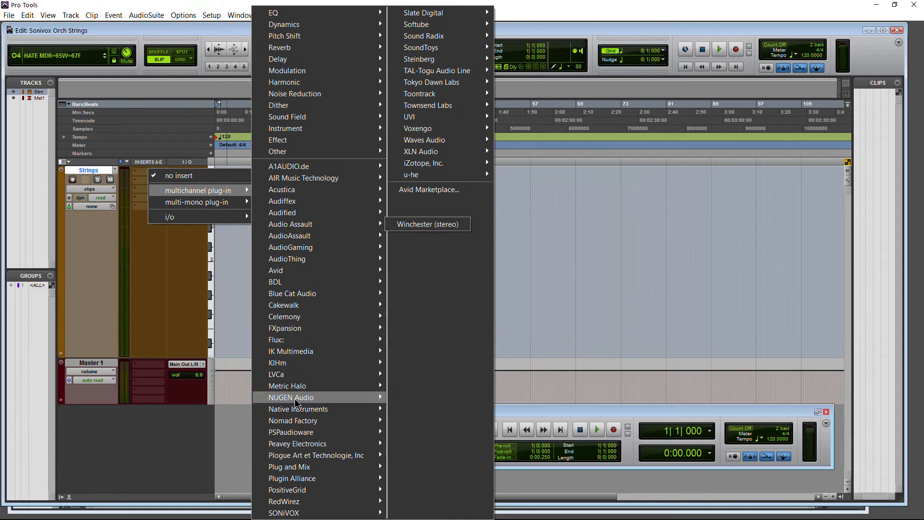
{"action": "mouse_move", "coordinate": [283, 512]}
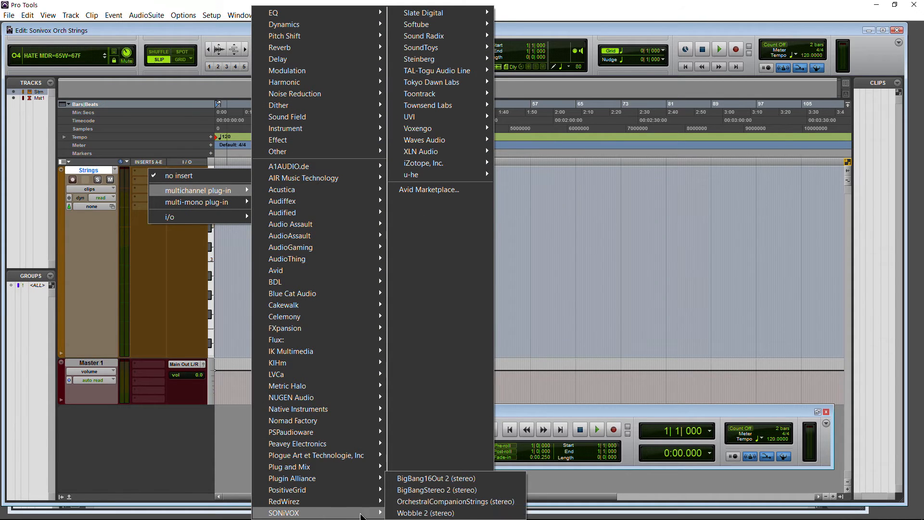
{"action": "mouse_move", "coordinate": [454, 501]}
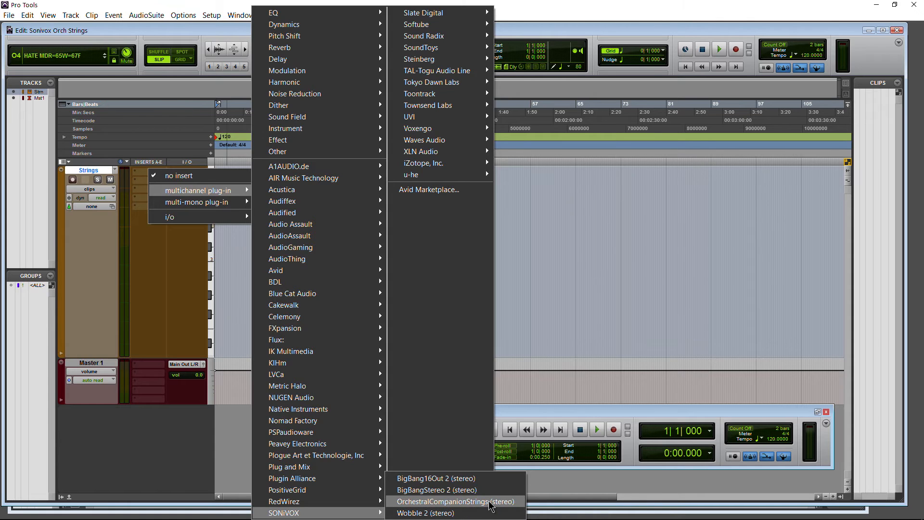
{"action": "left_click", "coordinate": [453, 502]}
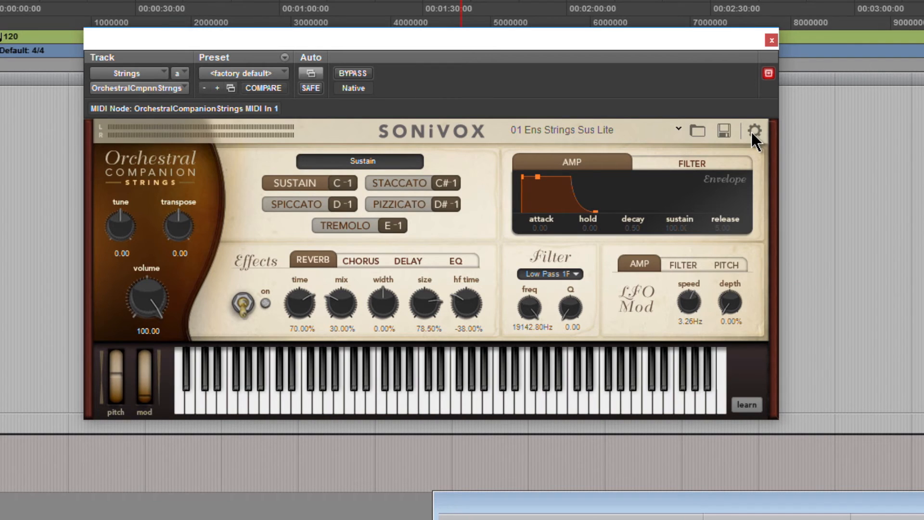
{"action": "left_click", "coordinate": [754, 130]}
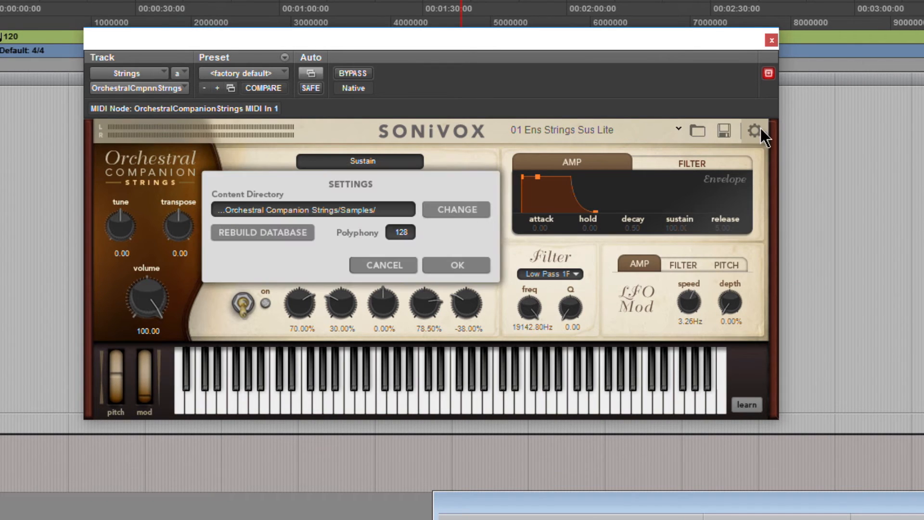
{"action": "mouse_move", "coordinate": [738, 152]}
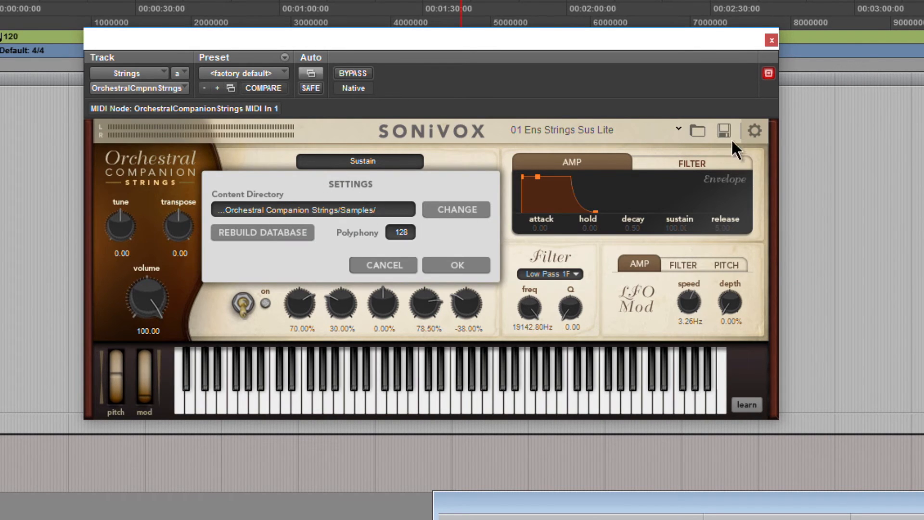
{"action": "left_click", "coordinate": [455, 209]}
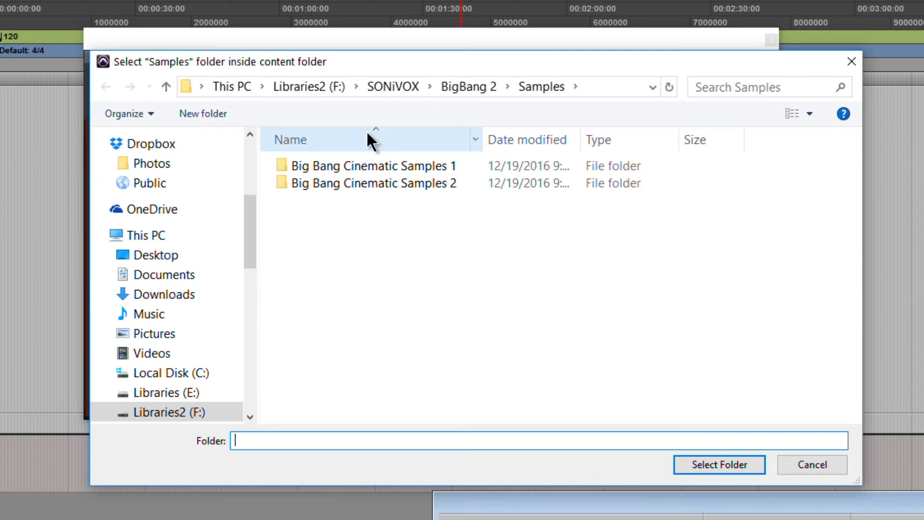
{"action": "mouse_move", "coordinate": [392, 87]}
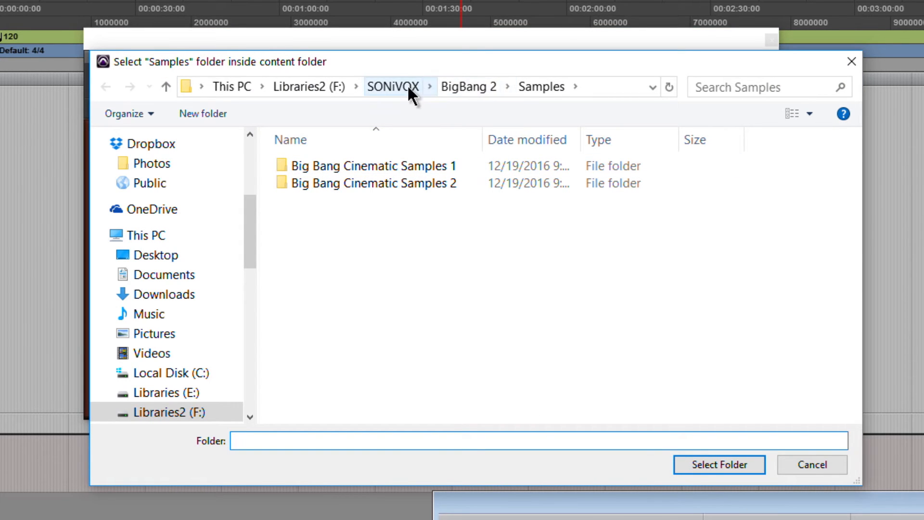
{"action": "left_click", "coordinate": [393, 86]}
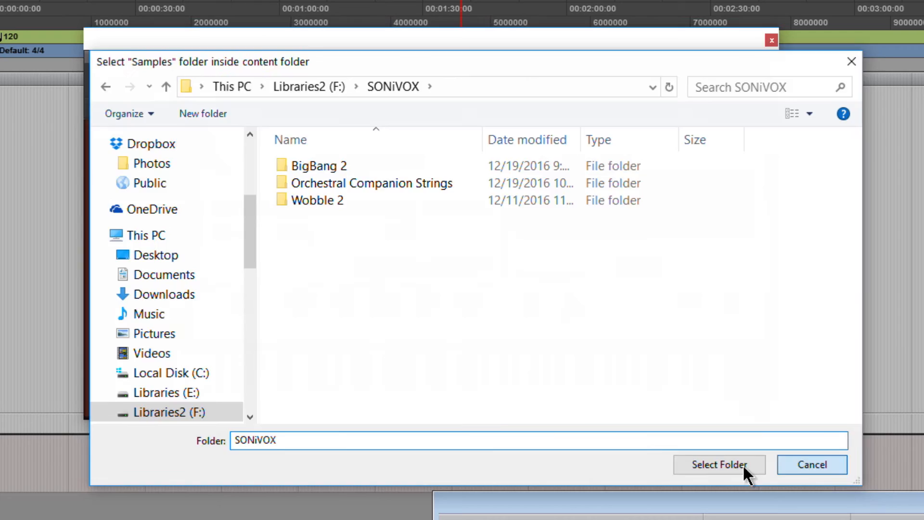
{"action": "left_click", "coordinate": [717, 464]}
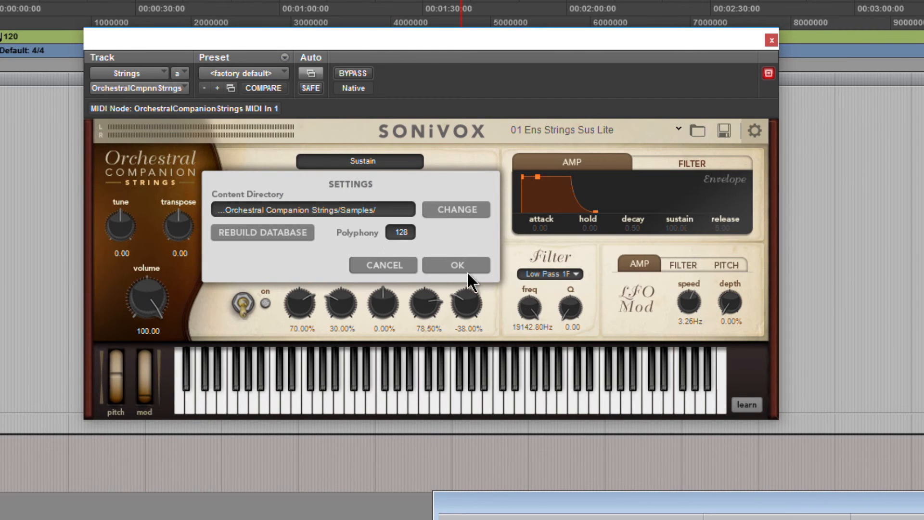
{"action": "left_click", "coordinate": [455, 265]}
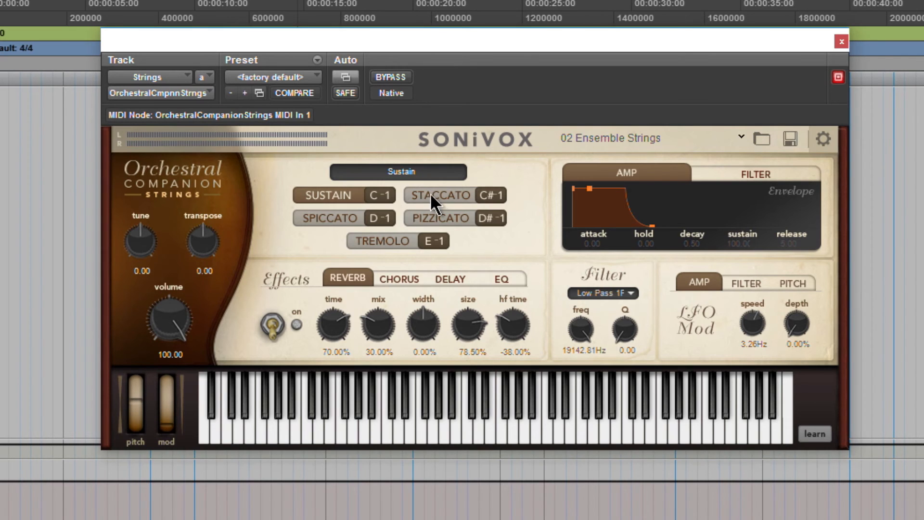
Audition the 02 Ensemble Strings staccato, spiccato, pizzicato and a further articulation.
{"action": "left_click", "coordinate": [453, 195]}
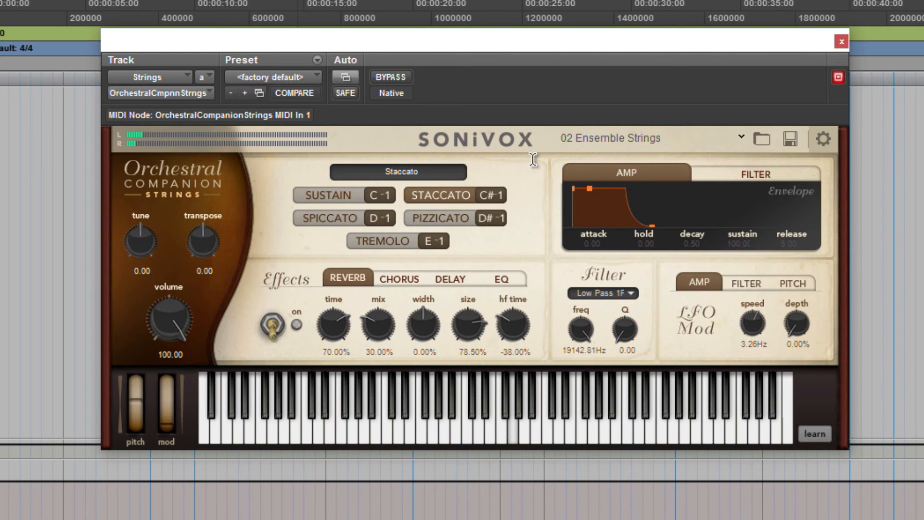
{"action": "left_click", "coordinate": [344, 218]}
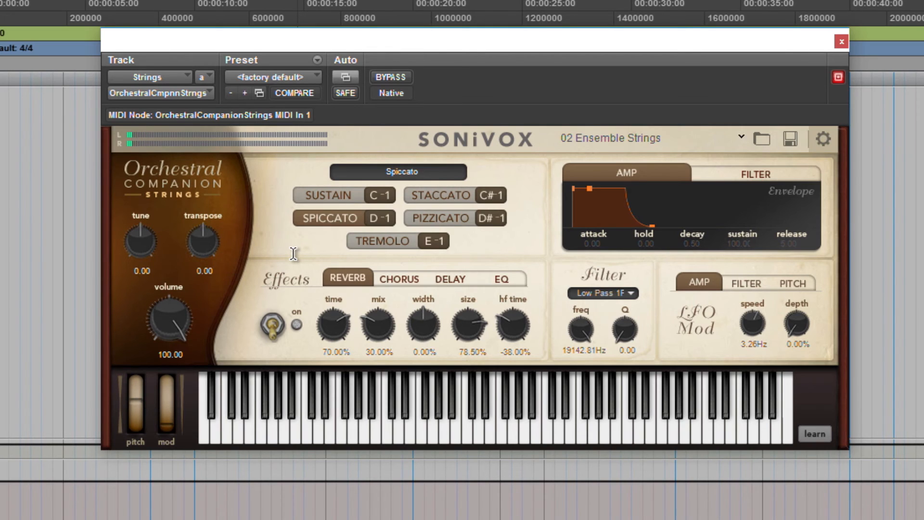
{"action": "left_click", "coordinate": [454, 217]}
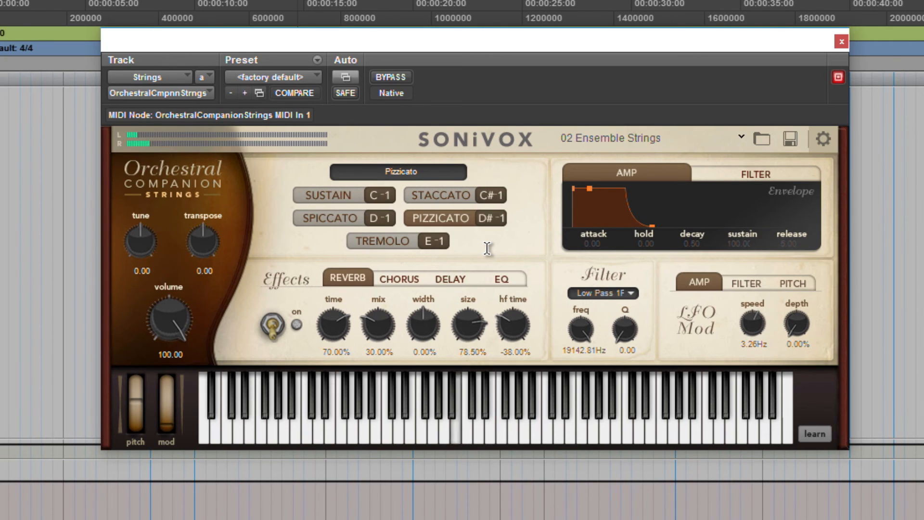
{"action": "left_click", "coordinate": [395, 240]}
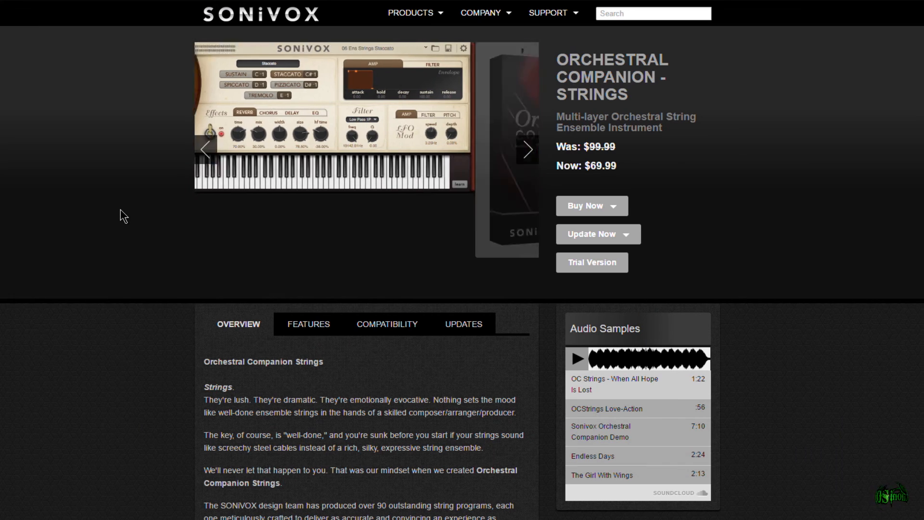
Go from the SONiVOX product page to the Plugin Boutique home page.
{"action": "left_click", "coordinate": [527, 149]}
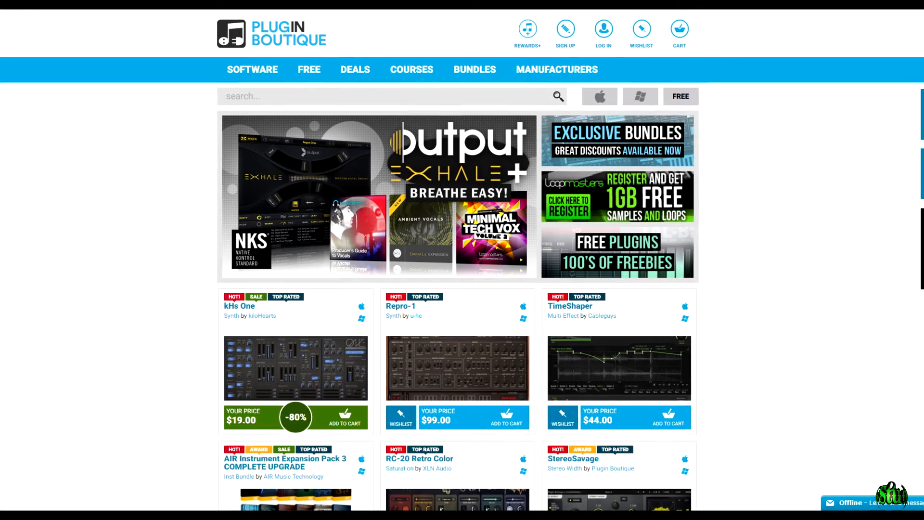
{"action": "scroll", "scroll_direction": "up", "scroll_amount": 3}
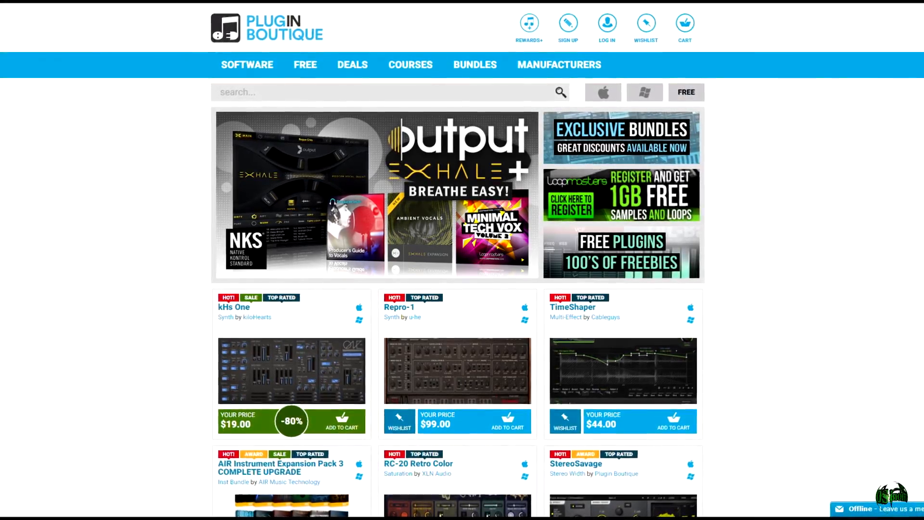